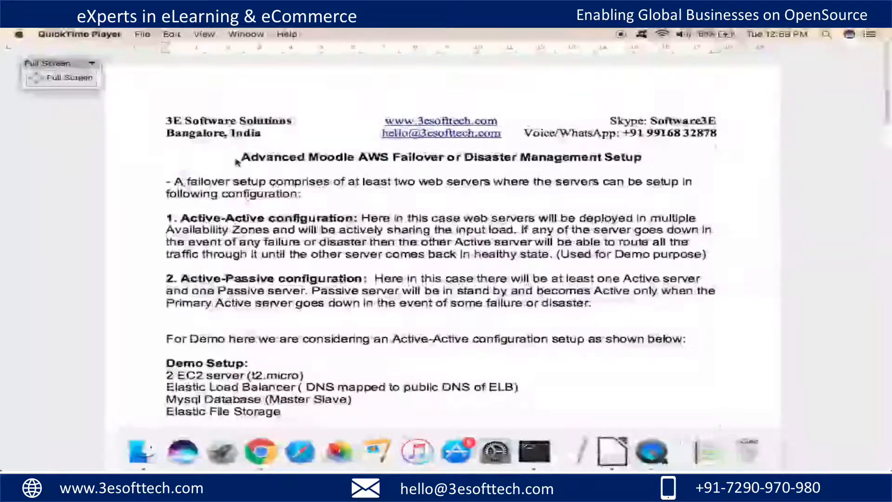
# Highlight the failover definition and the Active-Active and Active-Passive explanations.
pyautogui.doubleClick(272, 158)
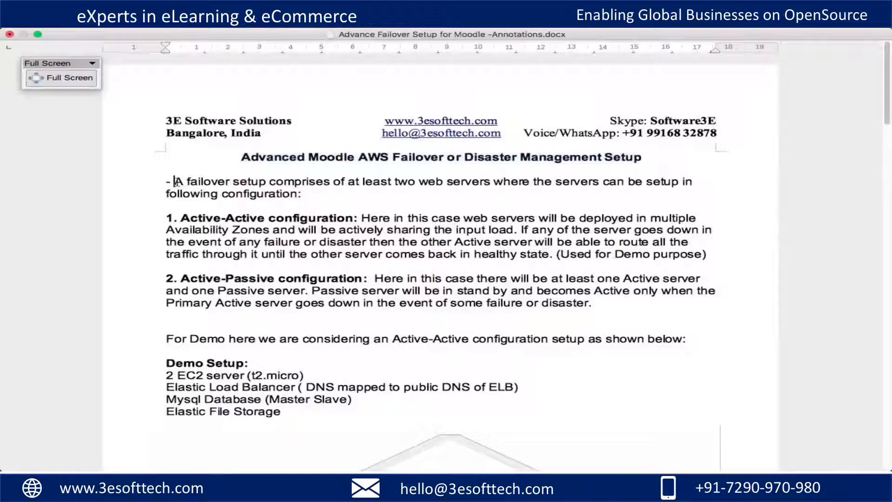
pyautogui.moveTo(176, 180); pyautogui.dragTo(301, 193)
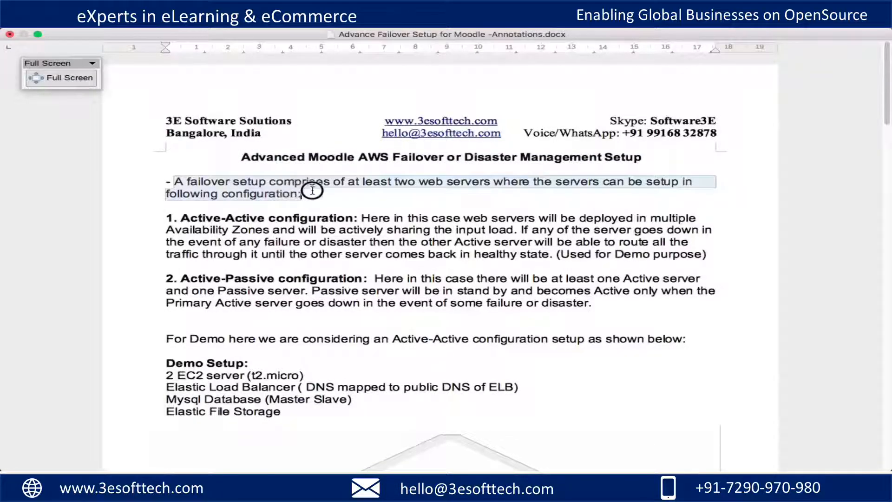
pyautogui.moveTo(680, 199)
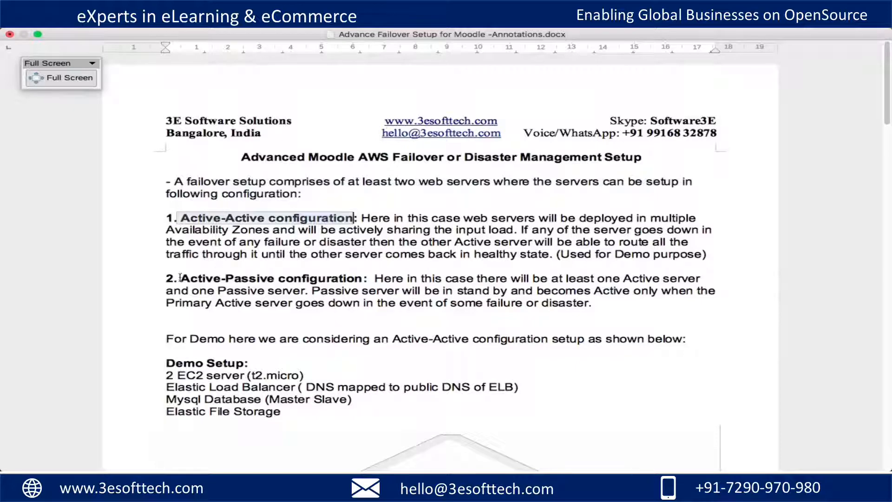
pyautogui.doubleClick(270, 278)
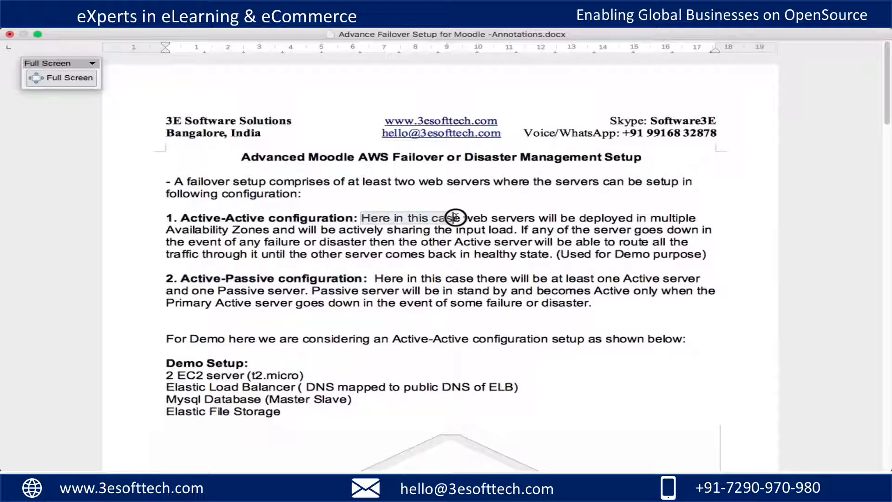
pyautogui.moveTo(449, 217); pyautogui.dragTo(691, 218)
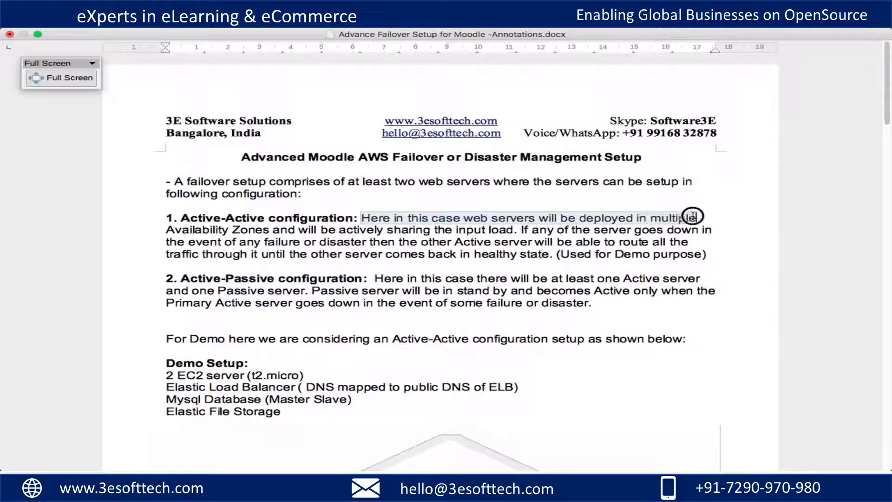
pyautogui.moveTo(695, 217); pyautogui.dragTo(700, 230)
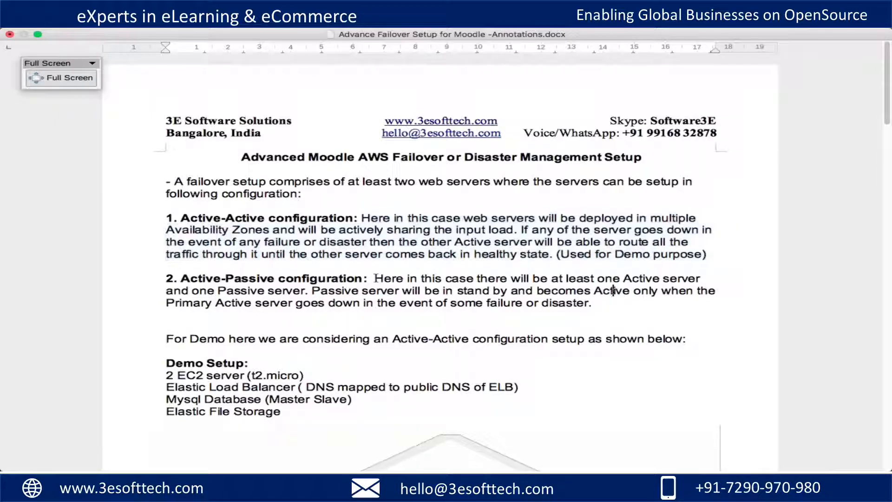
pyautogui.moveTo(374, 279); pyautogui.dragTo(686, 279)
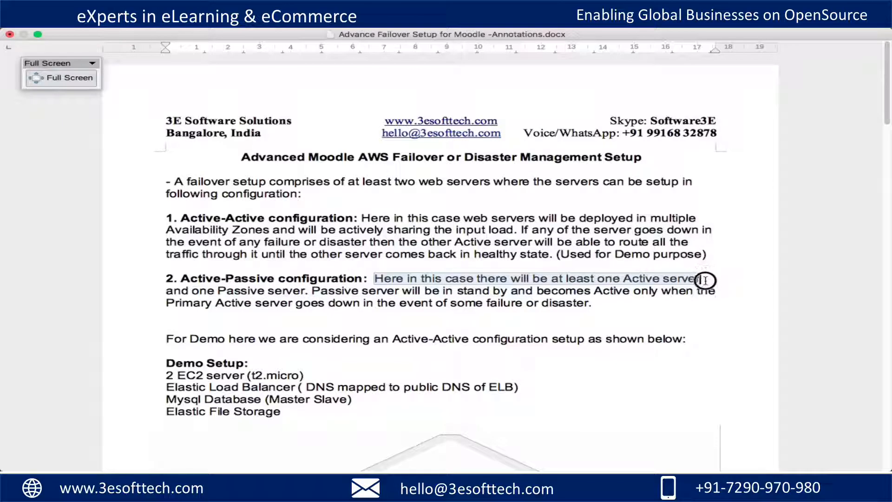
pyautogui.moveTo(702, 280); pyautogui.dragTo(709, 290)
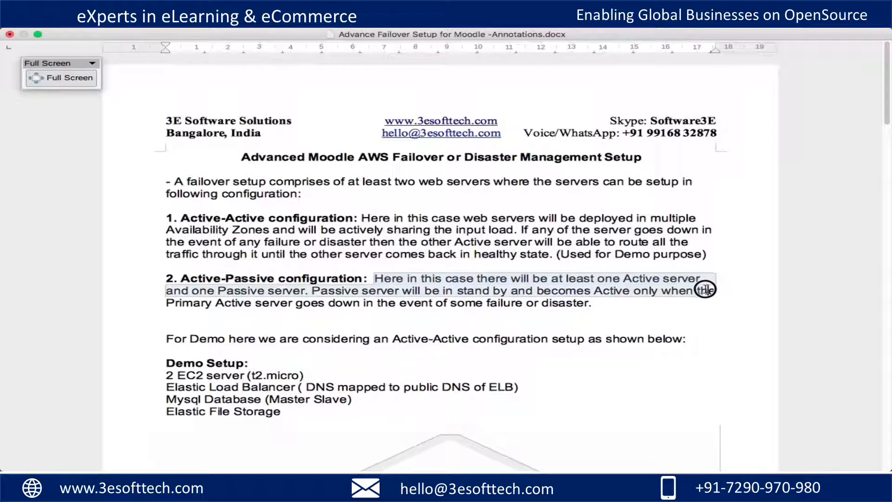
pyautogui.moveTo(706, 289); pyautogui.dragTo(714, 299)
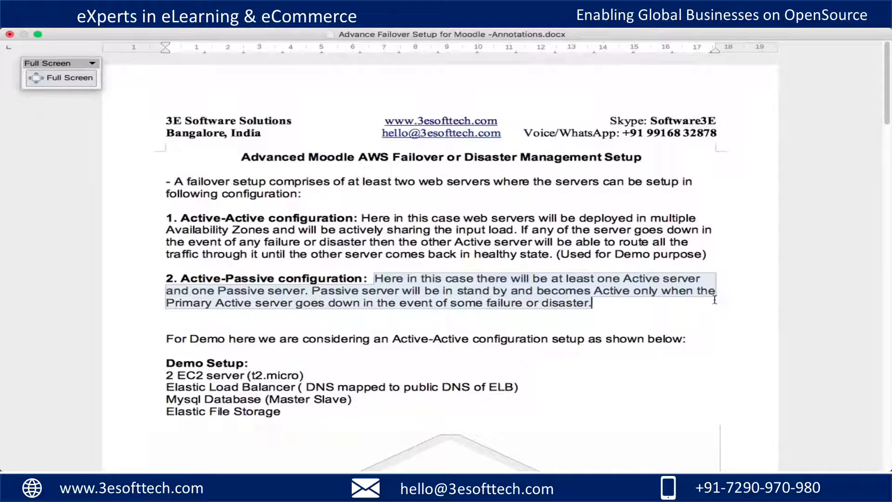
# Scroll down and mark the '2 EC2 server (t2.micro)' line in the annotations.
pyautogui.scroll(-3)
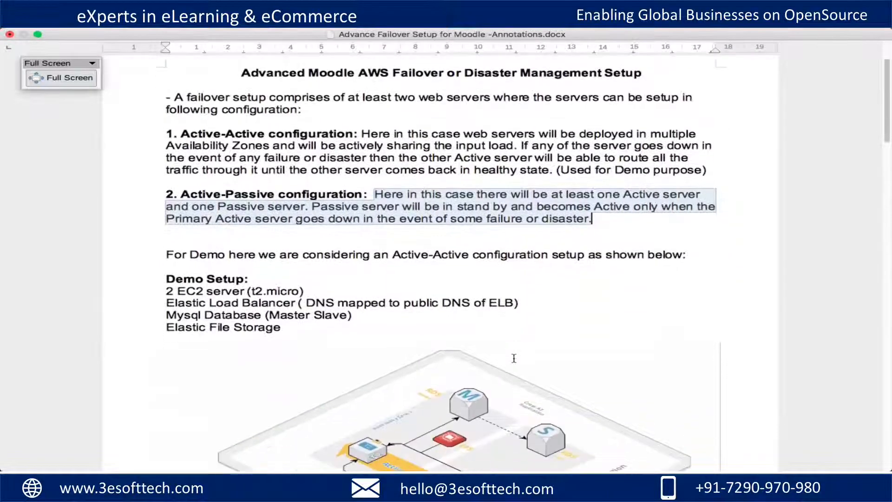
pyautogui.scroll(-3)
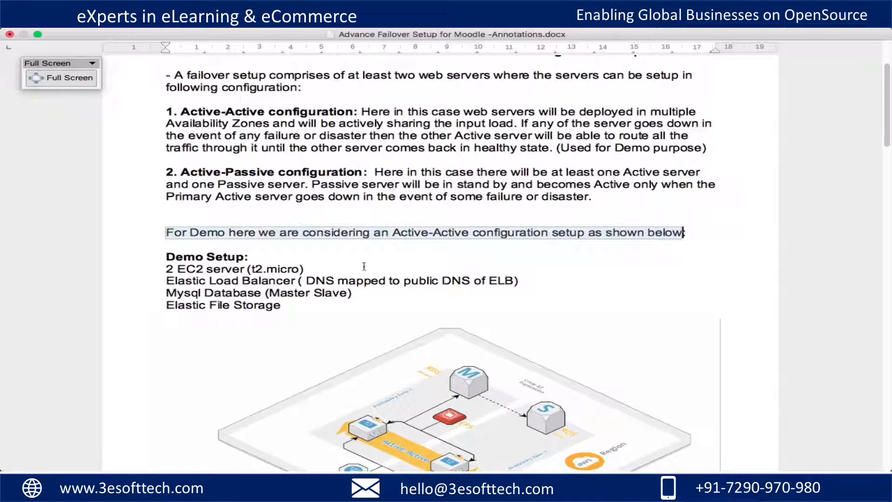
pyautogui.moveTo(479, 431)
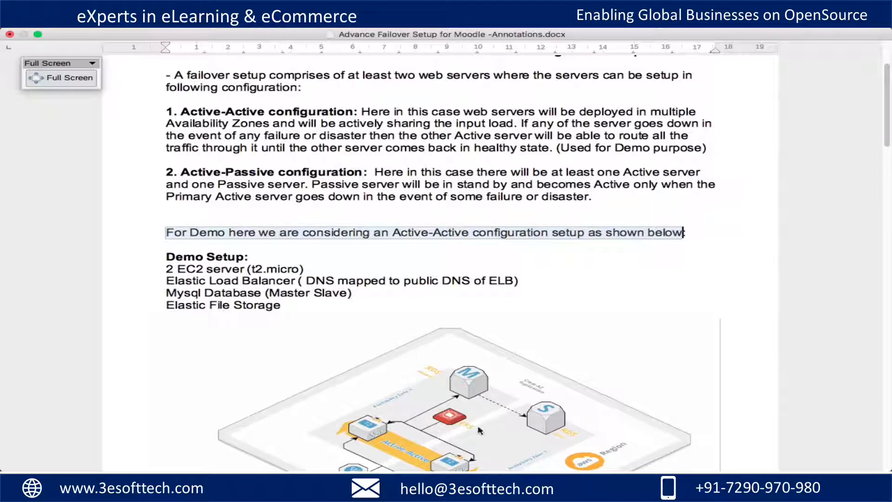
pyautogui.scroll(-3)
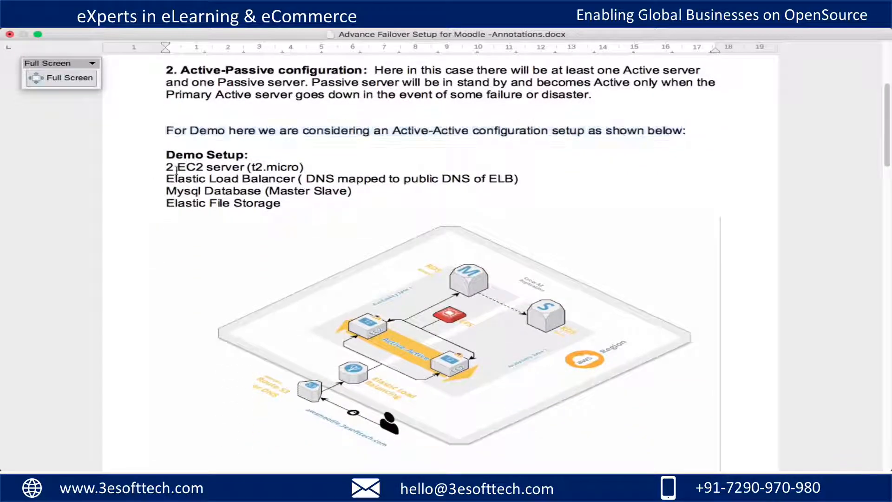
pyautogui.doubleClick(233, 167)
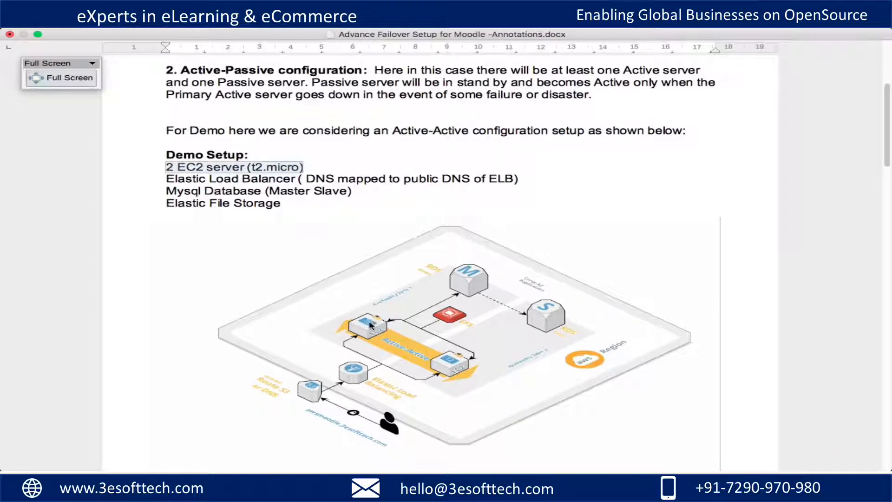
pyautogui.moveTo(449, 364)
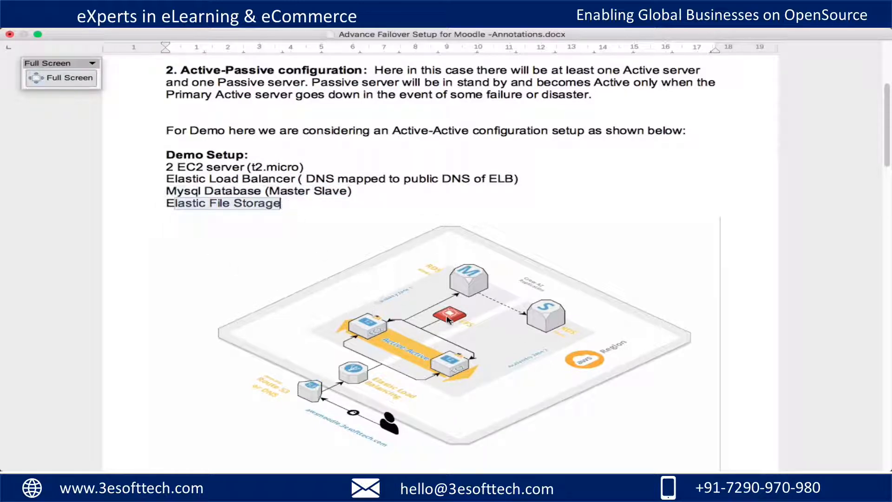
pyautogui.scroll(-3)
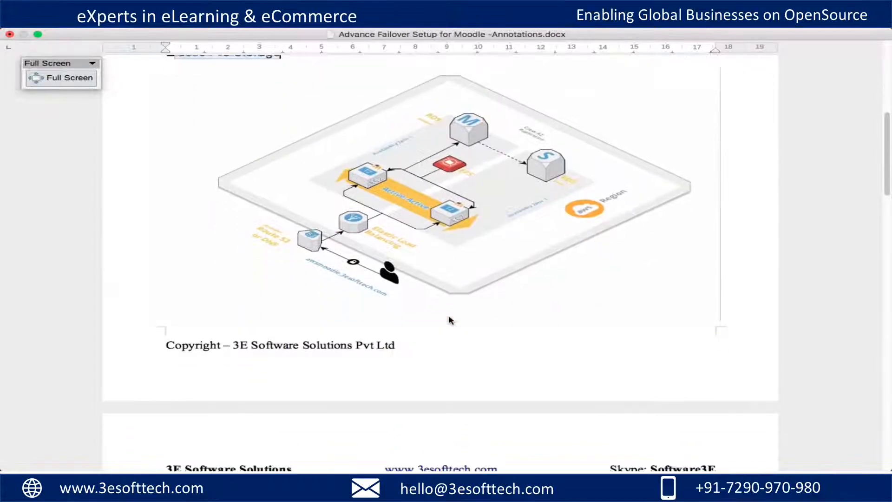
pyautogui.scroll(-3)
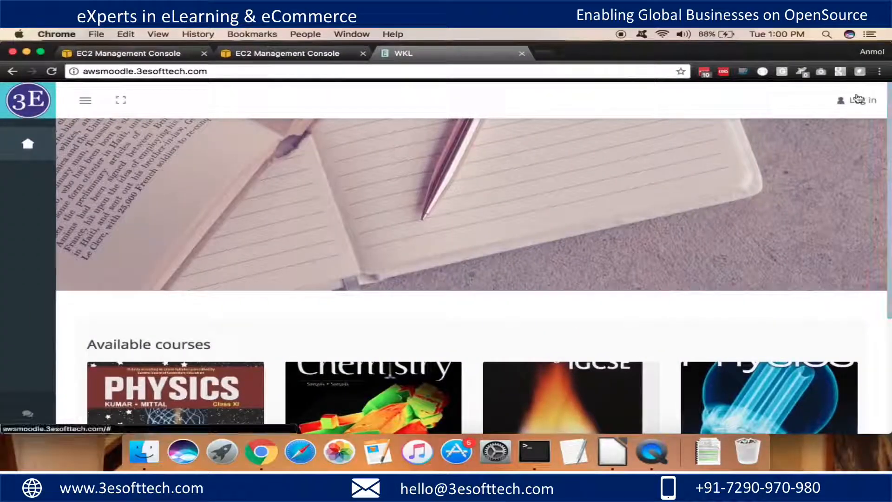
# Enter the admin username and submit the Moodle login.
pyautogui.write('admin')
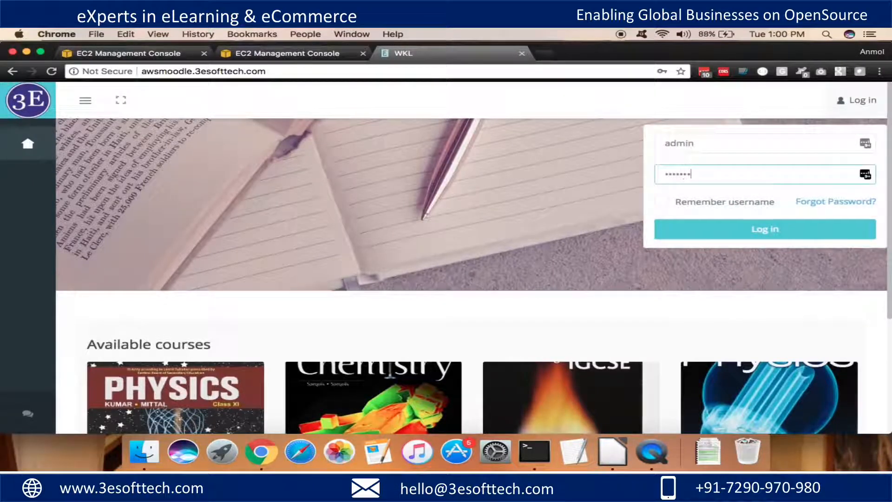
pyautogui.click(765, 229)
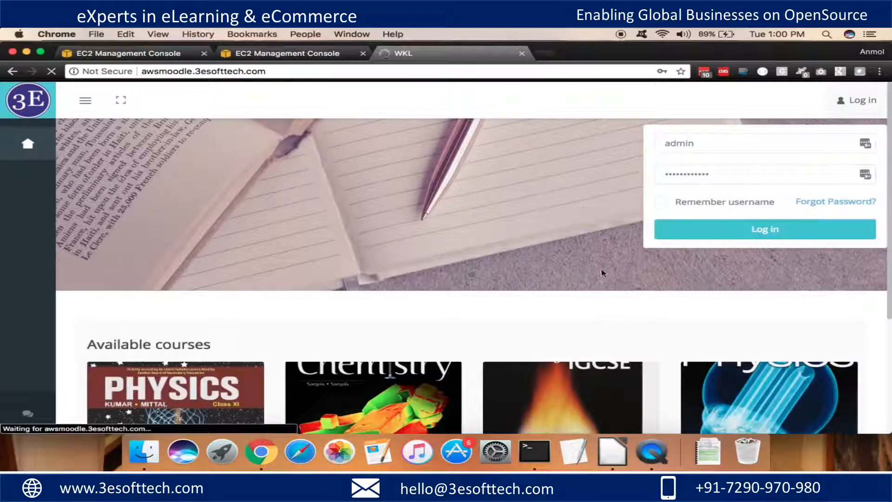
pyautogui.click(764, 229)
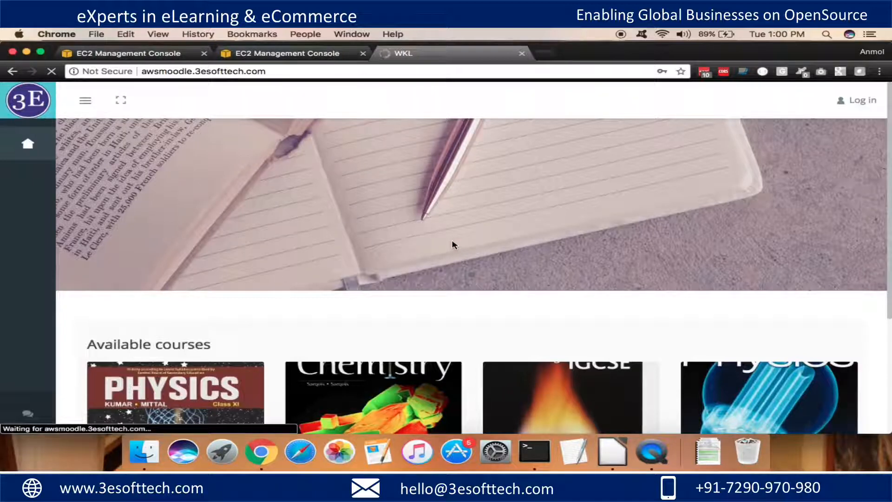
pyautogui.moveTo(458, 322)
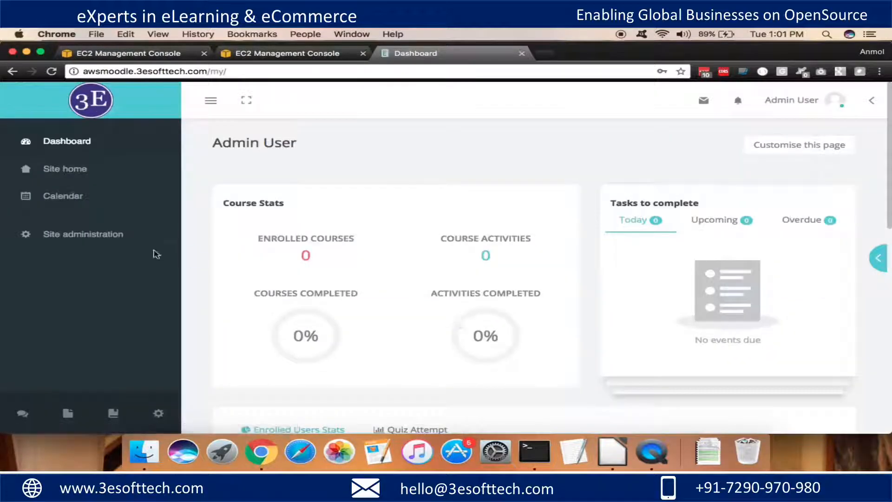
pyautogui.moveTo(474, 276)
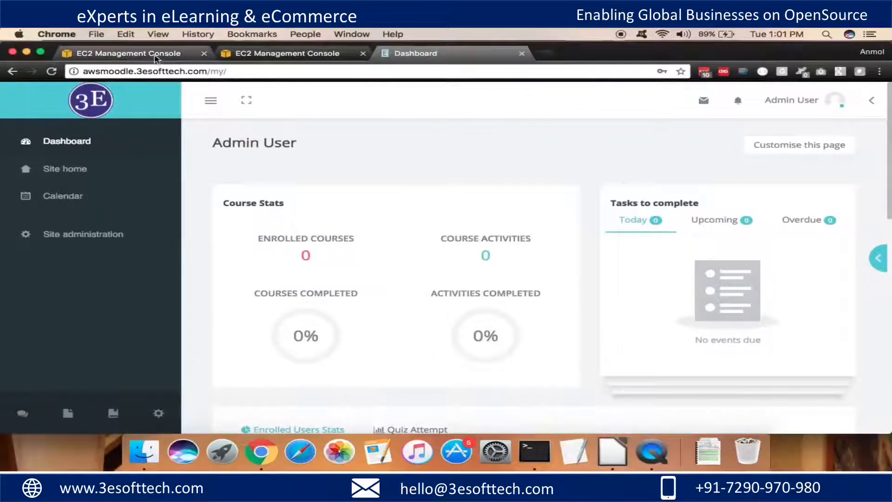
# SSH into server 18.194.214.8, accepting the unverified host key with 'yes'.
pyautogui.click(125, 53)
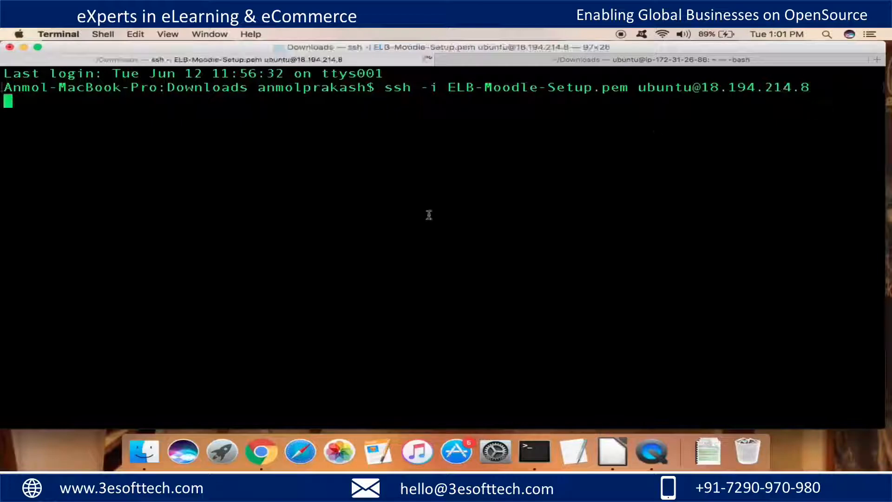
pyautogui.press('enter')
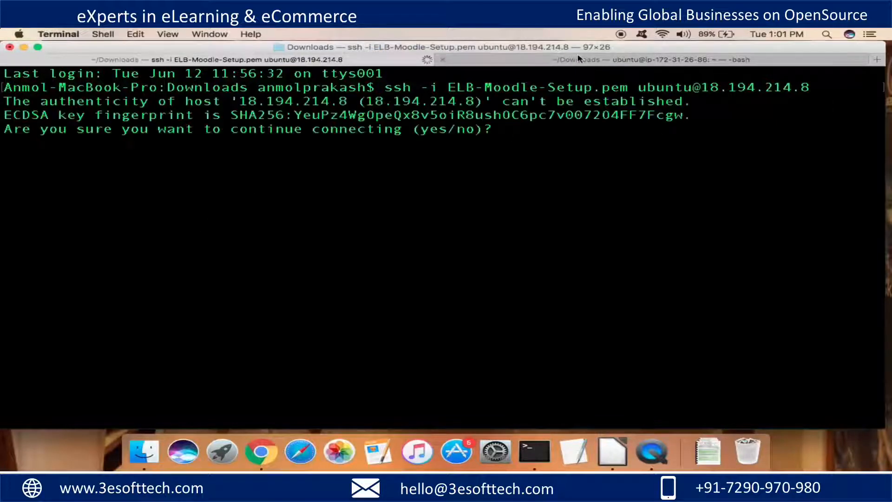
pyautogui.write('yes')
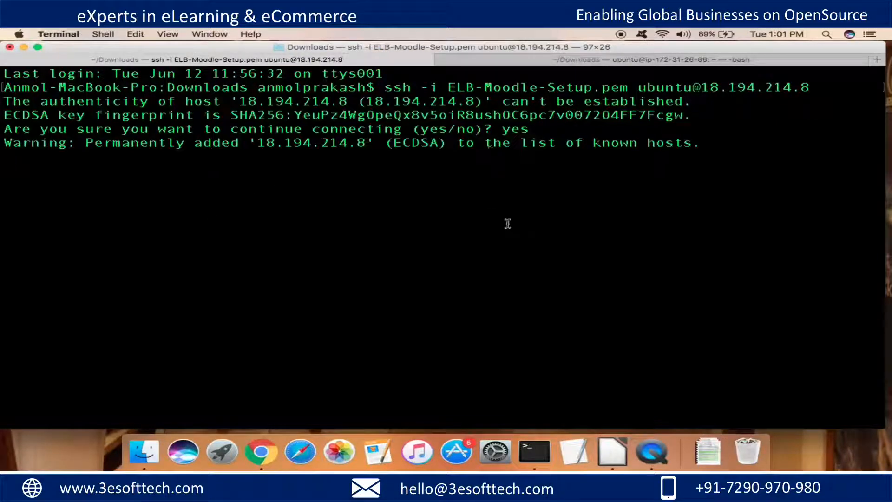
pyautogui.press('Return')
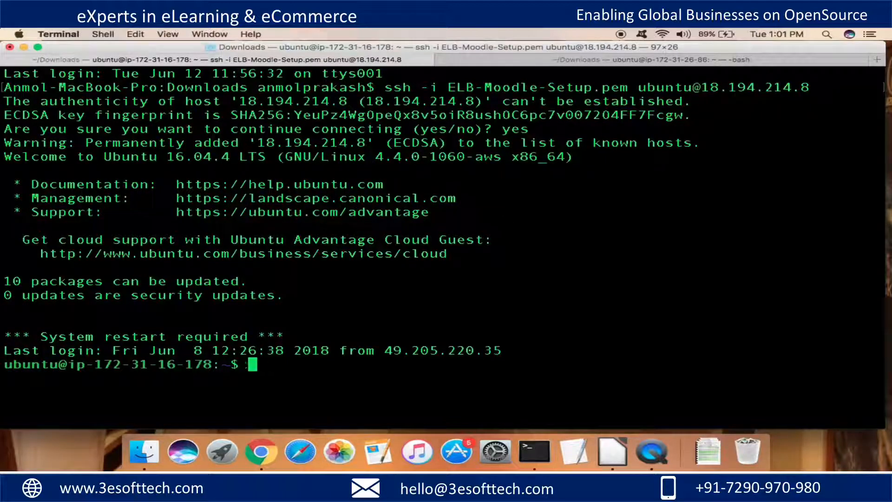
# Follow the Apache access log with sudo tail -f /var/log/apache2/access.log.
pyautogui.write('sudo tail -f')
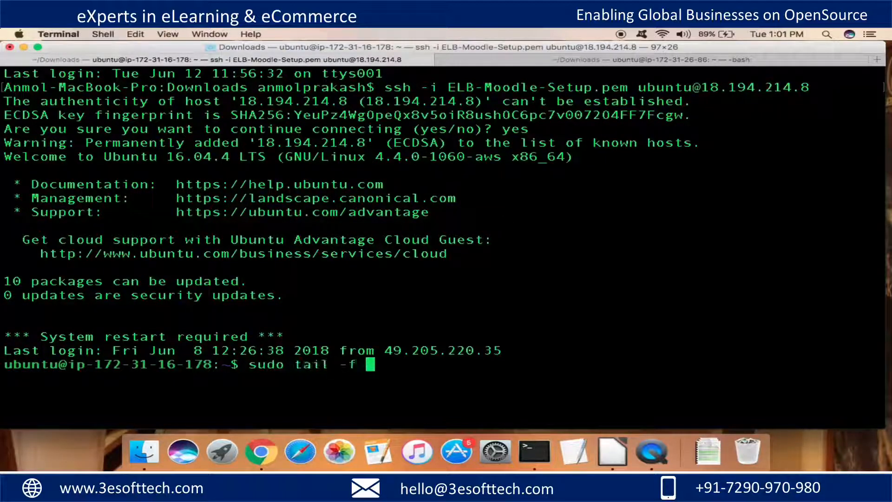
pyautogui.write('/var/log')
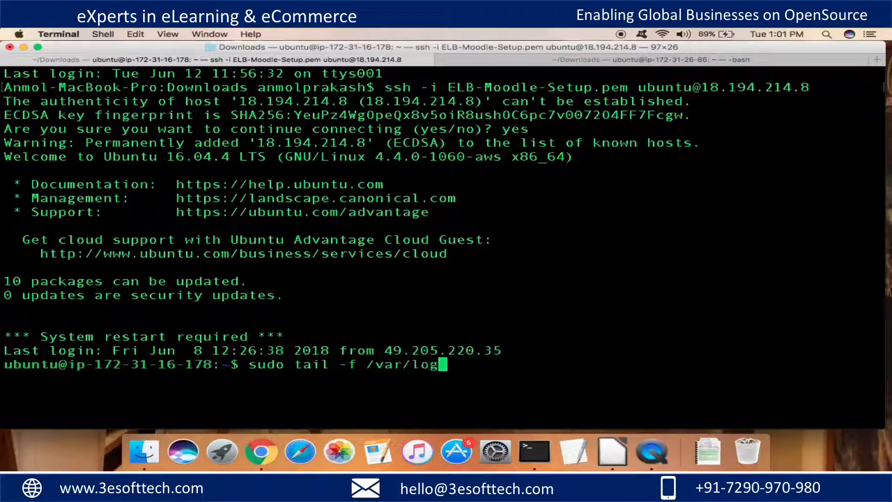
pyautogui.write('/apache2/acce')
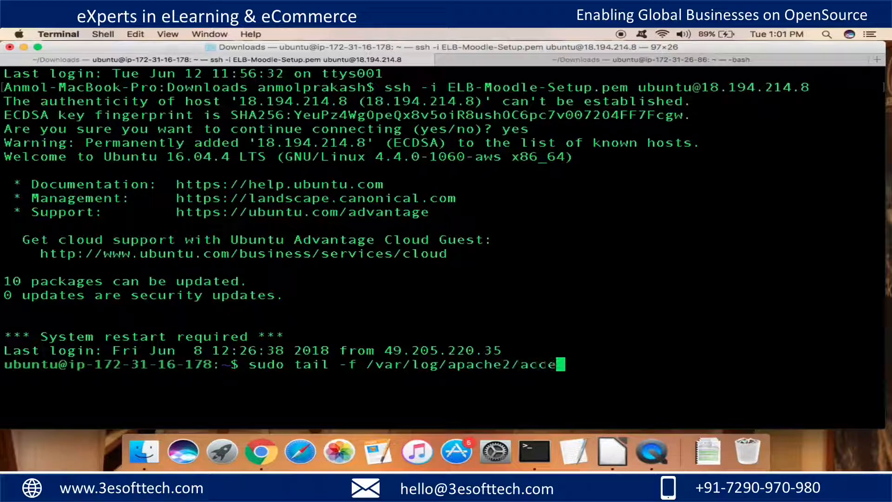
pyautogui.press('Return')
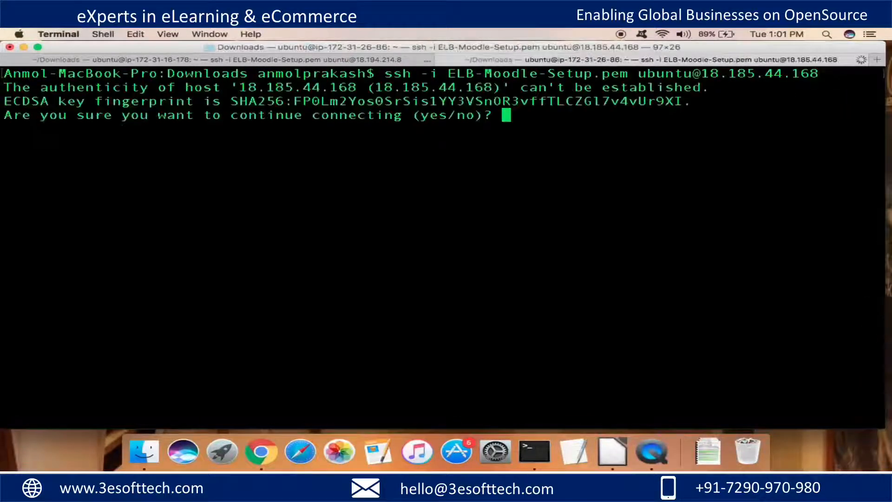
# Accept the host key for 18.185.44.168 and type sudo tail -f /var/log/apache2/.
pyautogui.write('yes')
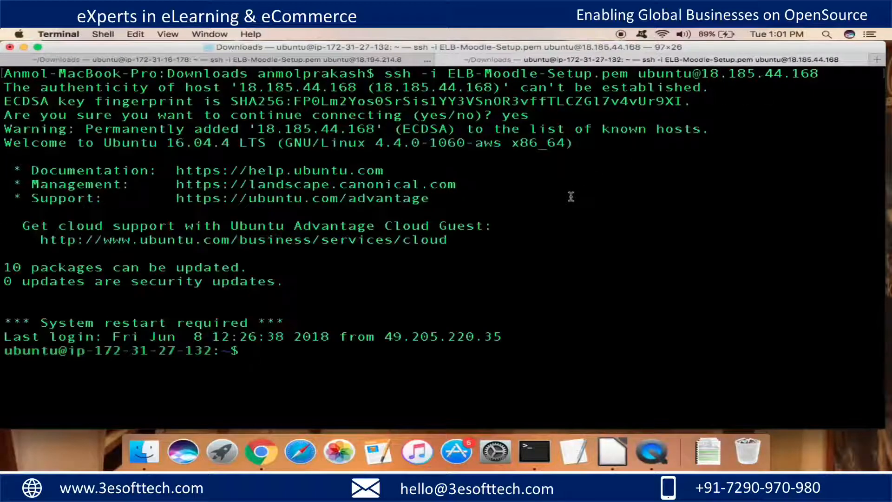
pyautogui.write('ta')
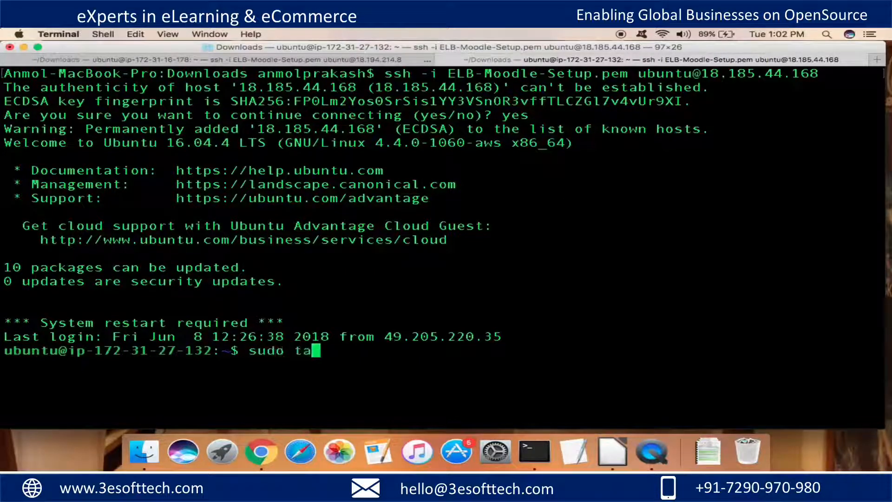
pyautogui.write('il -f /va')
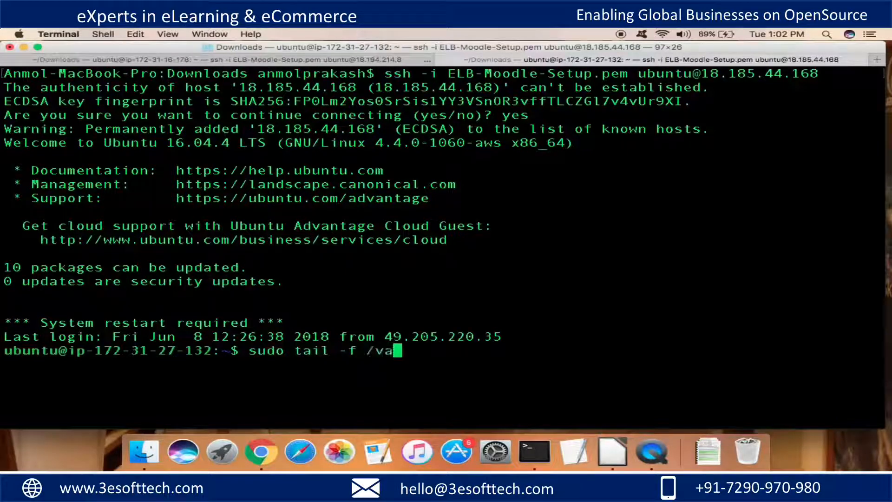
pyautogui.write('r/log/apach')
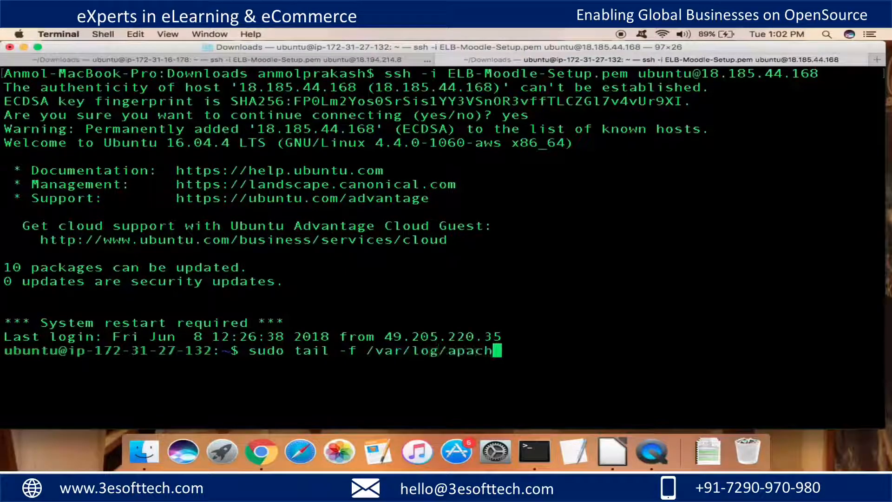
pyautogui.write('e2/')
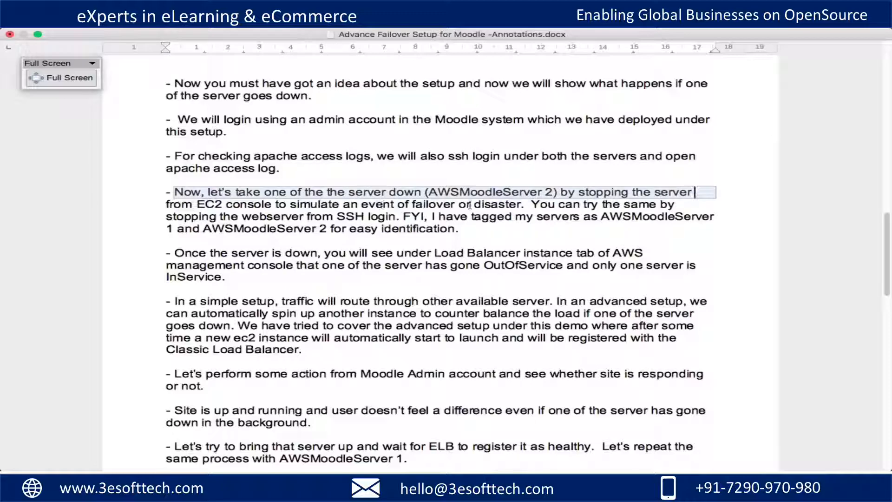
# Highlight the note about stopping AWSMoodleServer 2 from the EC2 console.
pyautogui.click(524, 205)
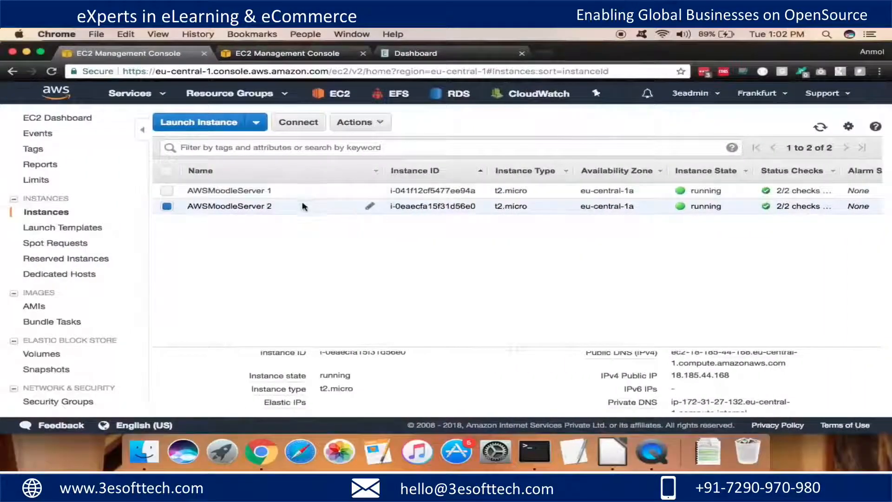
# Stop AWSMoodleServer 2 through Actions > Instance State > Stop and confirm 'Yes, Stop'.
pyautogui.click(359, 121)
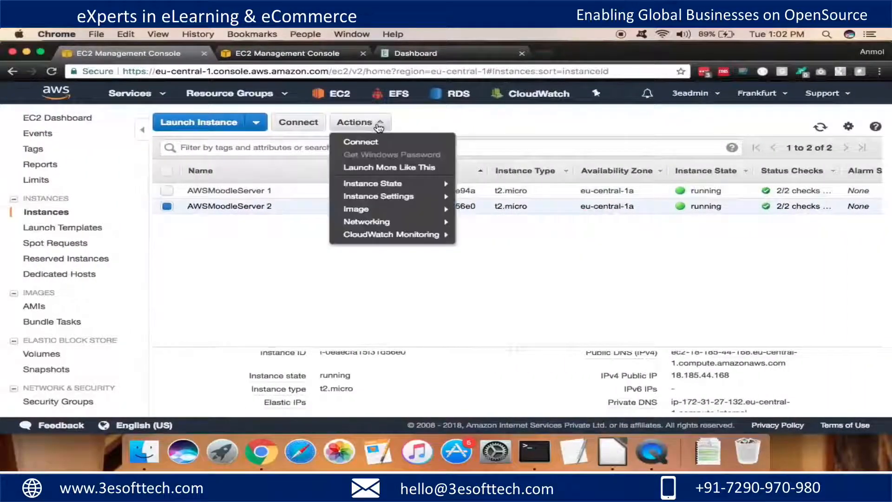
pyautogui.moveTo(372, 182)
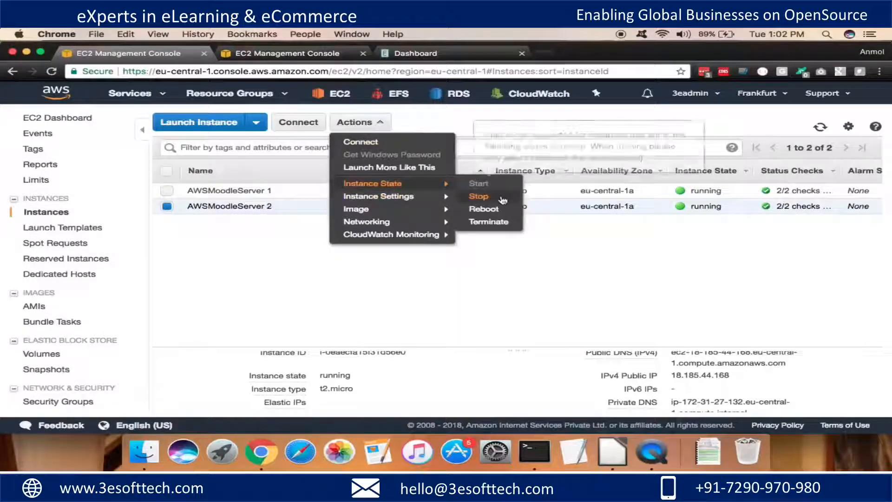
pyautogui.click(478, 196)
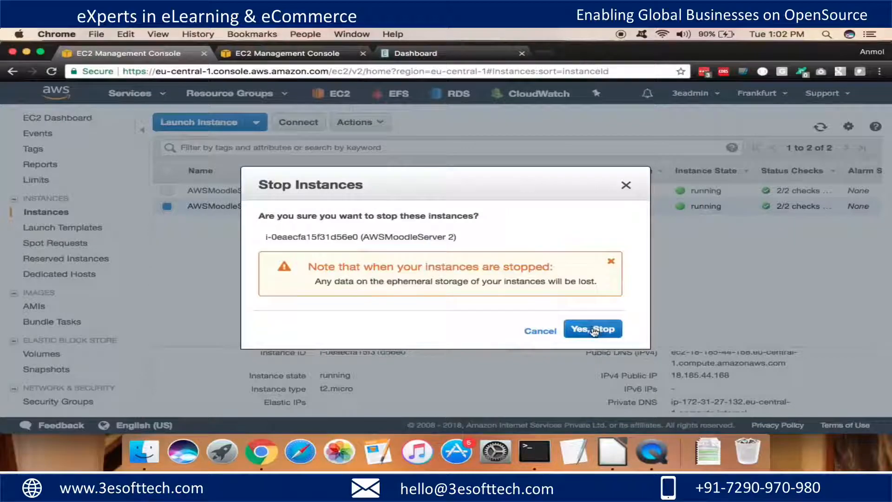
pyautogui.click(592, 329)
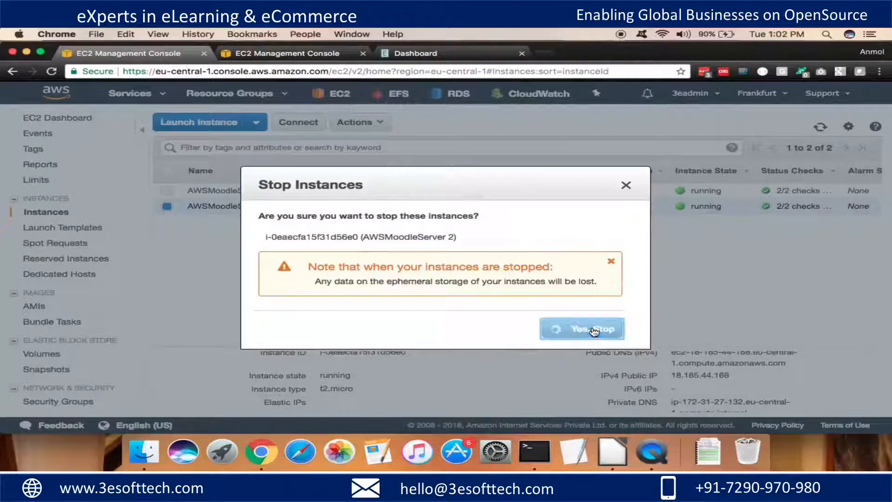
pyautogui.click(581, 329)
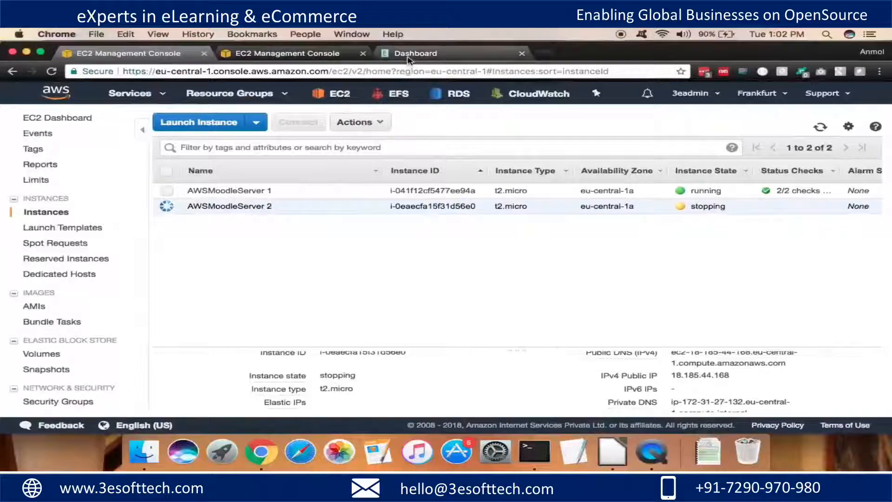
pyautogui.click(416, 53)
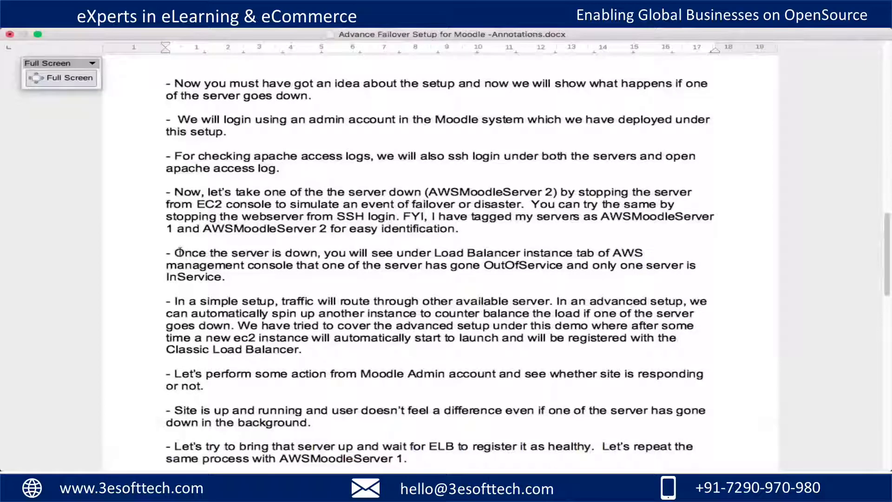
# Highlight the 'Once the server is down' note about OutOfService and InService servers.
pyautogui.click(179, 252)
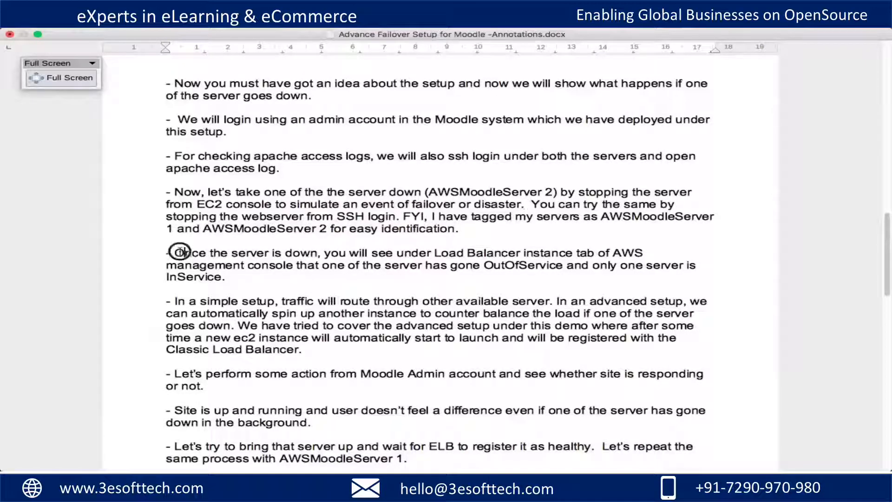
pyautogui.moveTo(176, 253); pyautogui.dragTo(643, 253)
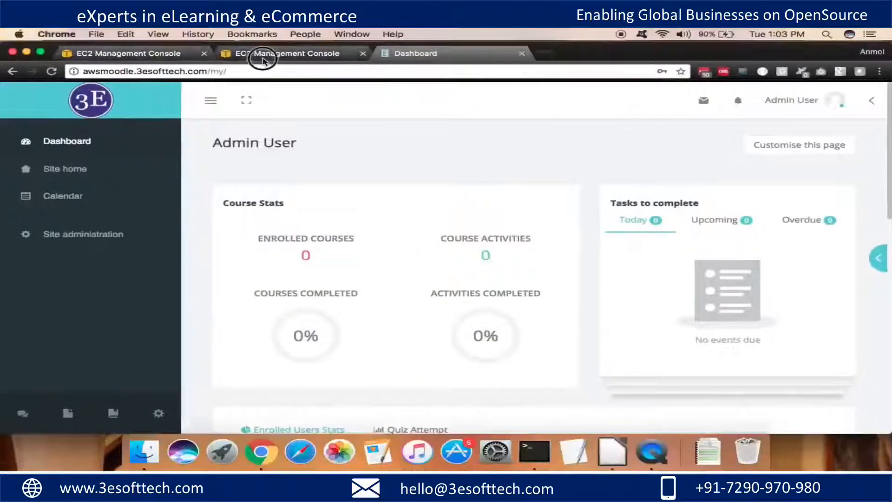
# View the ELB-Moodle-WebServers instance list with Server 2 OutOfService.
pyautogui.click(290, 53)
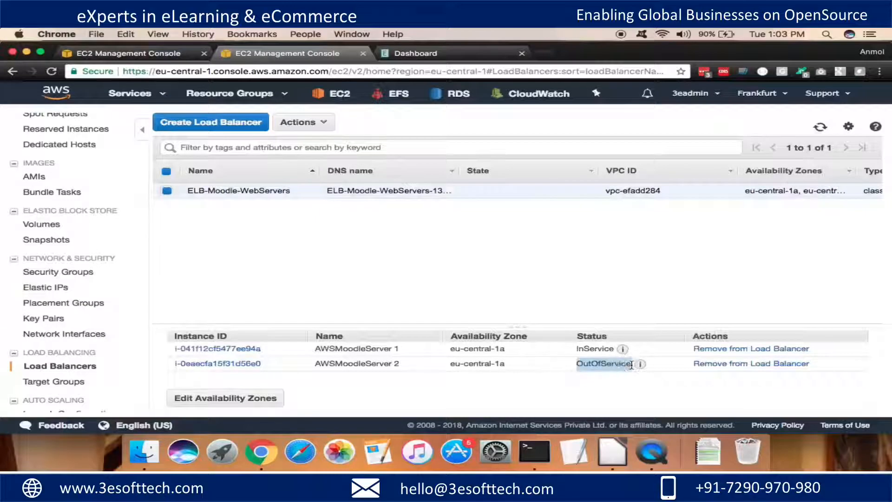
pyautogui.moveTo(428, 123)
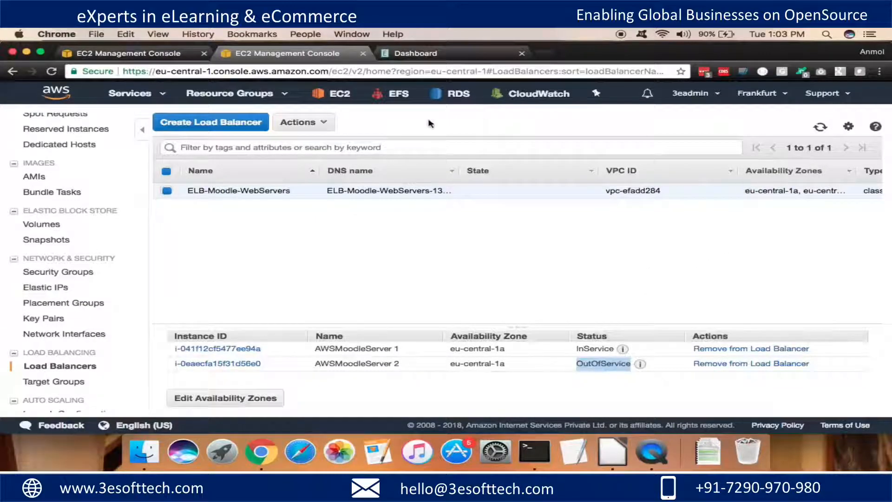
# Reload the Moodle dashboard and open Site home to confirm courses still load.
pyautogui.click(416, 53)
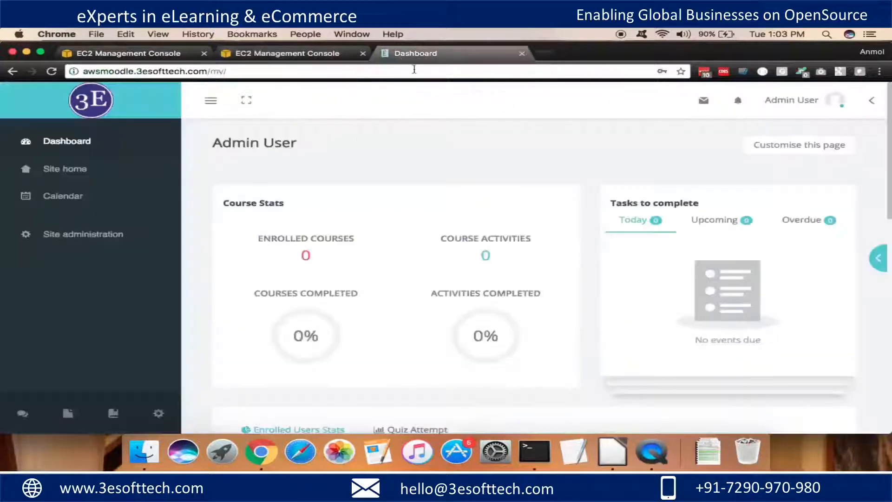
pyautogui.click(228, 71)
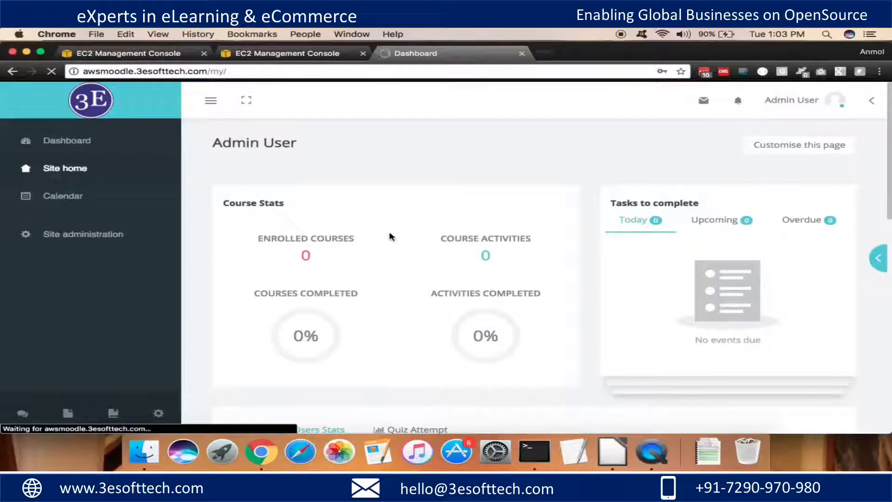
pyautogui.moveTo(161, 271)
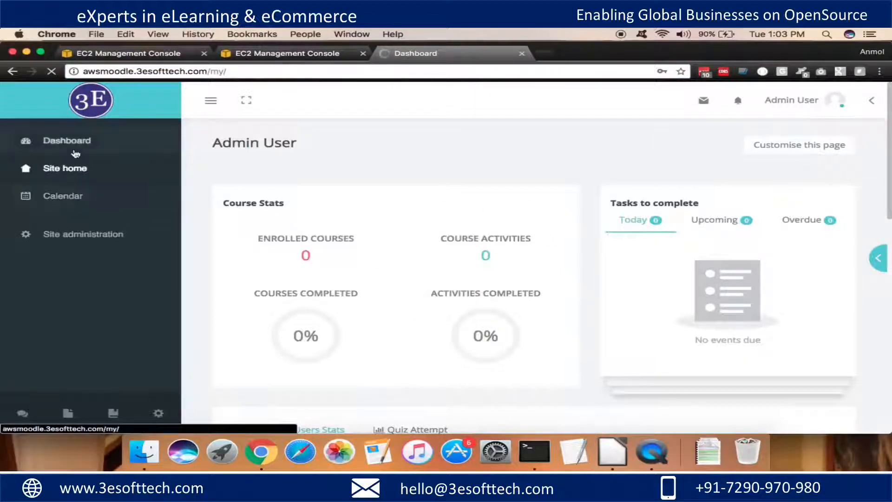
pyautogui.click(65, 168)
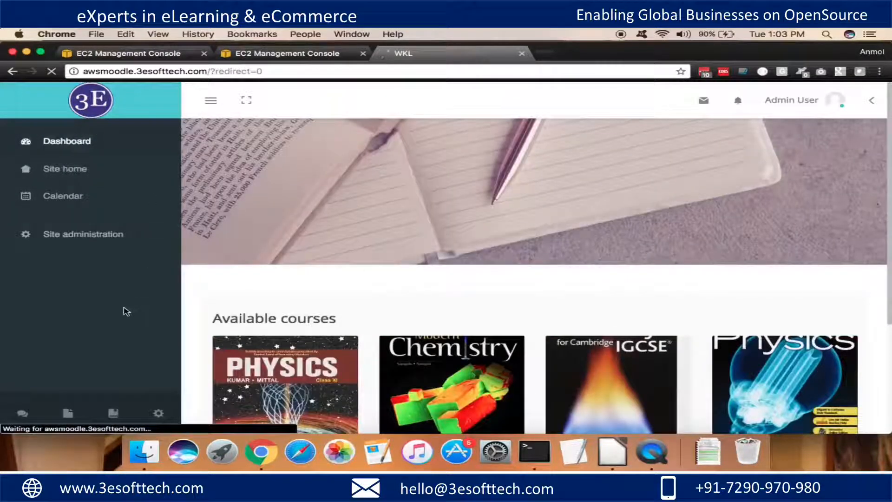
pyautogui.click(67, 141)
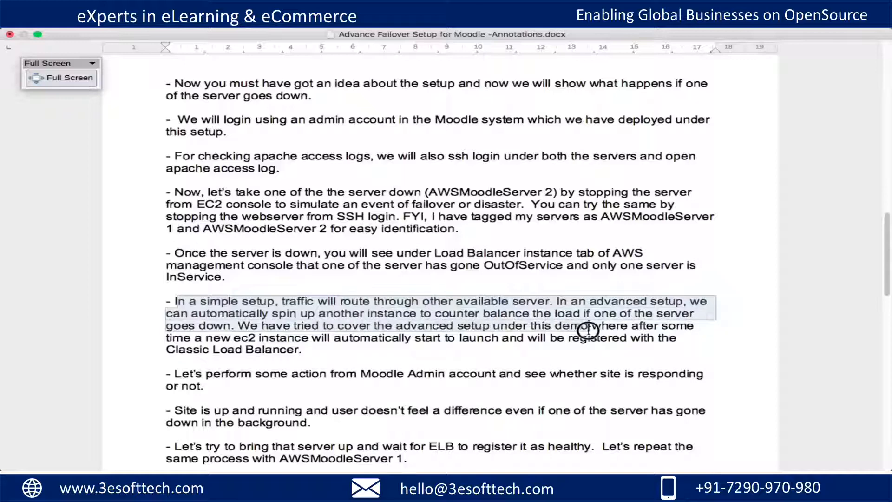
pyautogui.moveTo(205, 331)
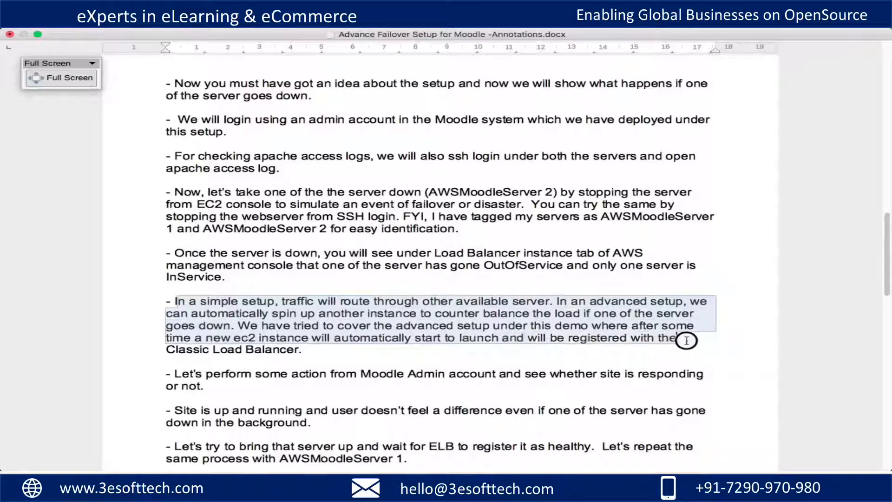
# Highlight the 'In a simple setup' note on auto-launching a new instance.
pyautogui.moveTo(686, 340); pyautogui.dragTo(302, 350)
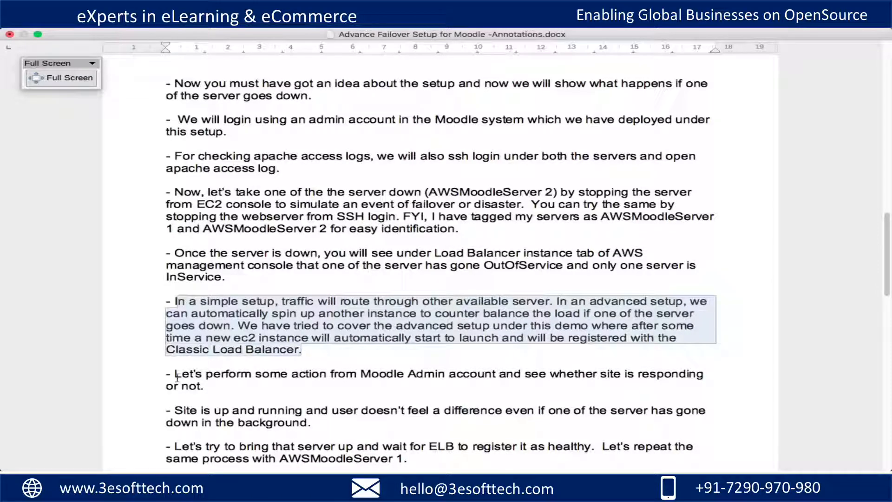
pyautogui.click(563, 373)
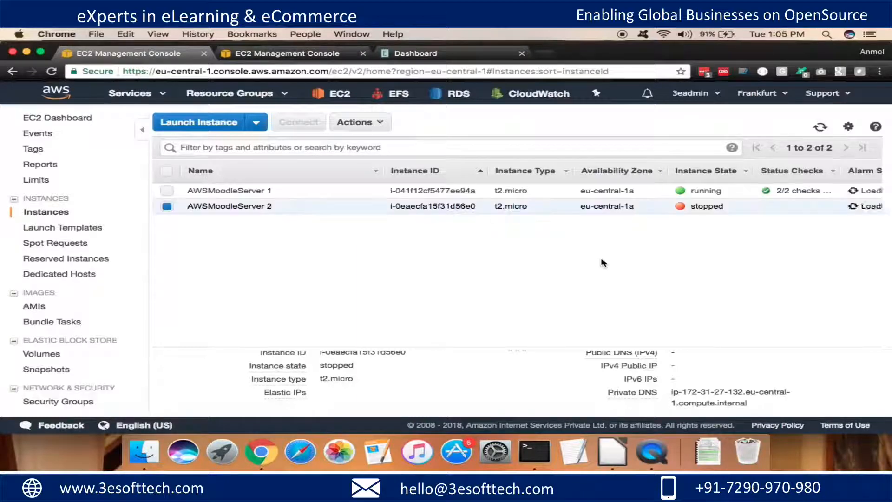
# Review the EC2 Instances list with AWSMoodleServer 1 running and Server 2 stopped.
pyautogui.click(820, 127)
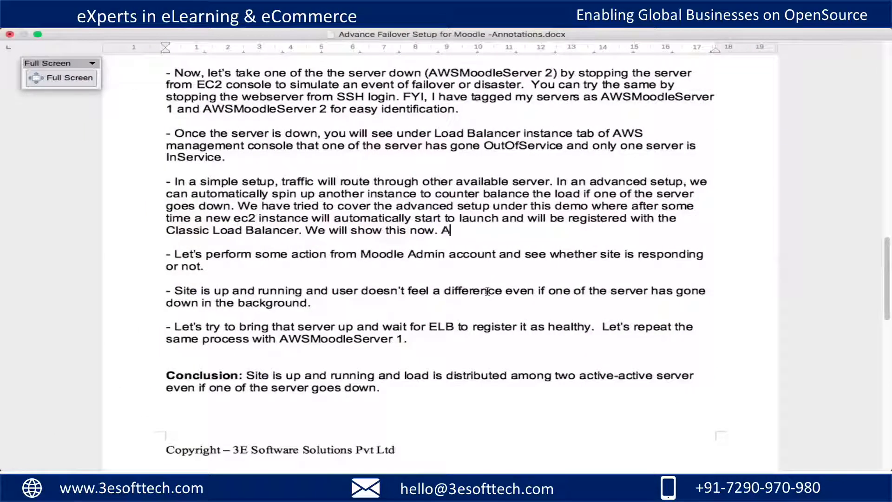
# Append 'Another server is coming up' after 'We will show this now.' in the failover paragraph.
pyautogui.write('nother server is com')
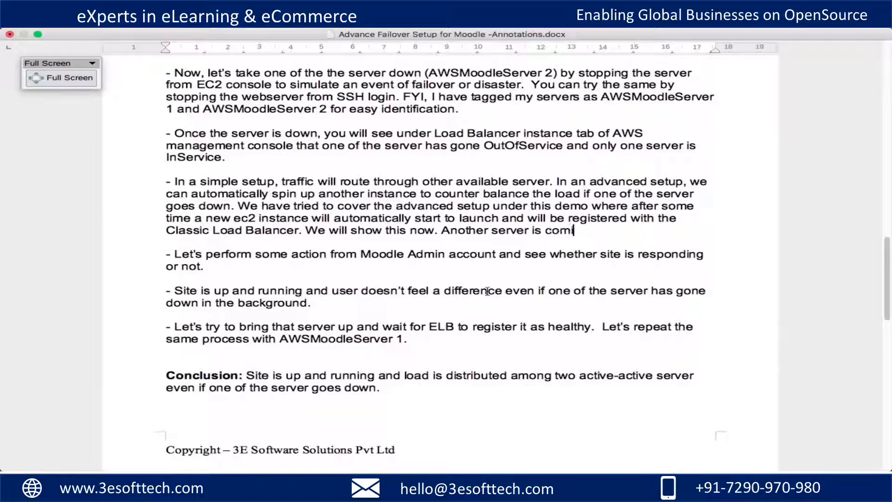
pyautogui.write('ing up')
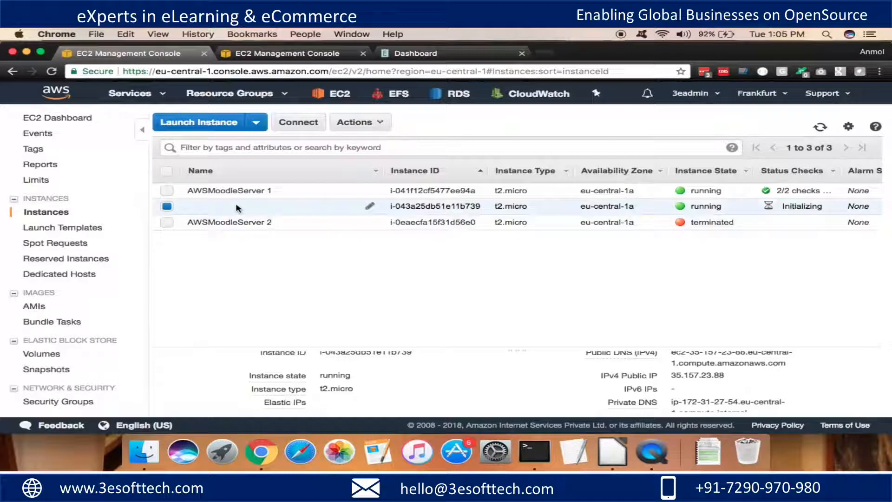
# Name the auto-launched instance AWSMoodleServer 3 and check it is InService on the load balancer.
pyautogui.click(371, 206)
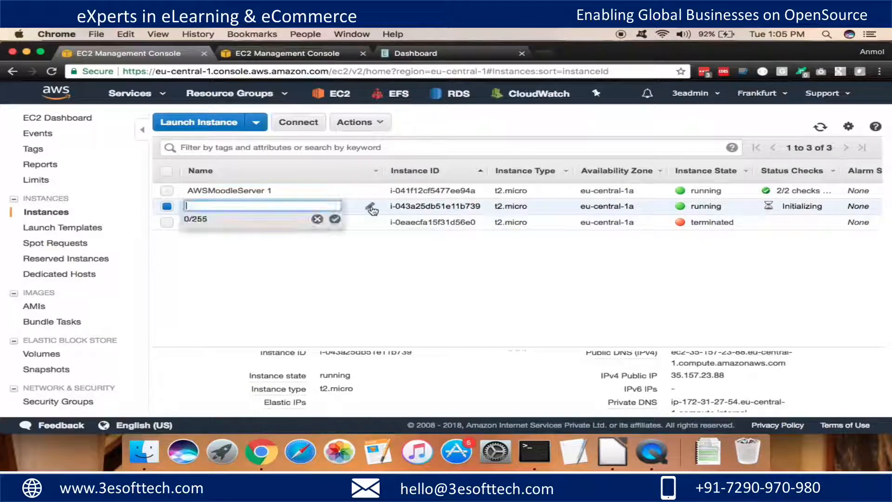
pyautogui.write('AWSMoodleServer 3')
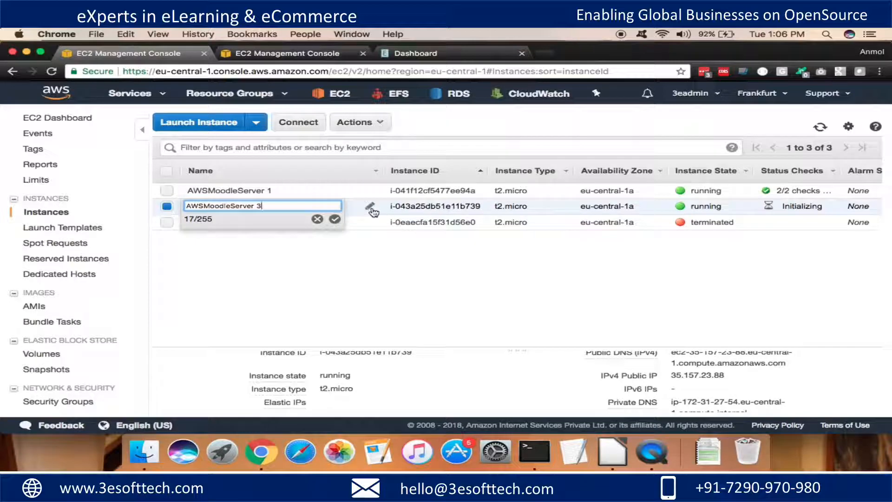
pyautogui.press('backspace')
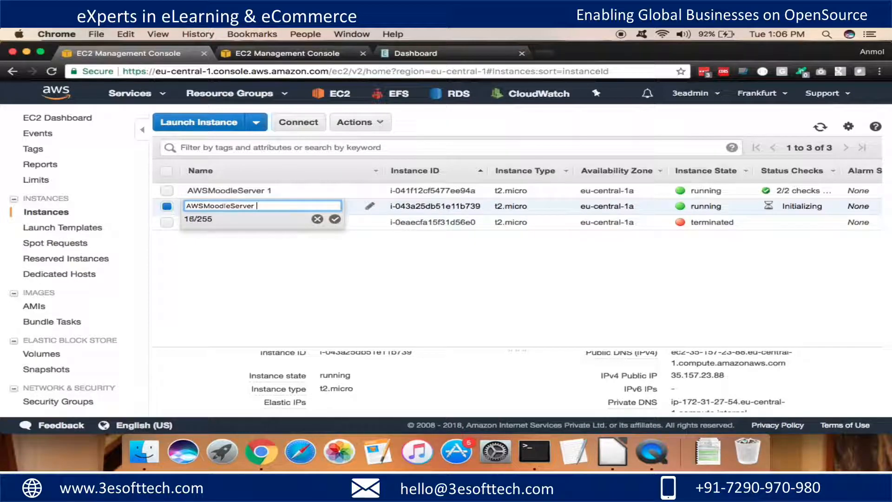
pyautogui.write('3')
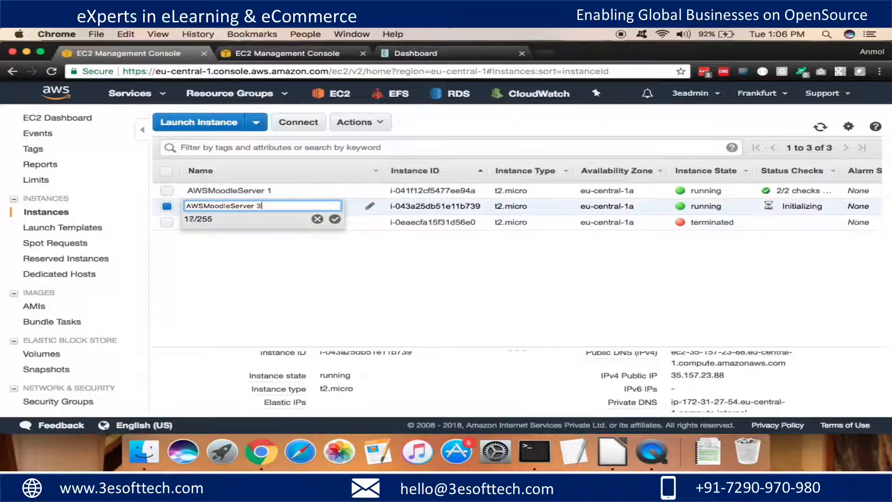
pyautogui.click(335, 219)
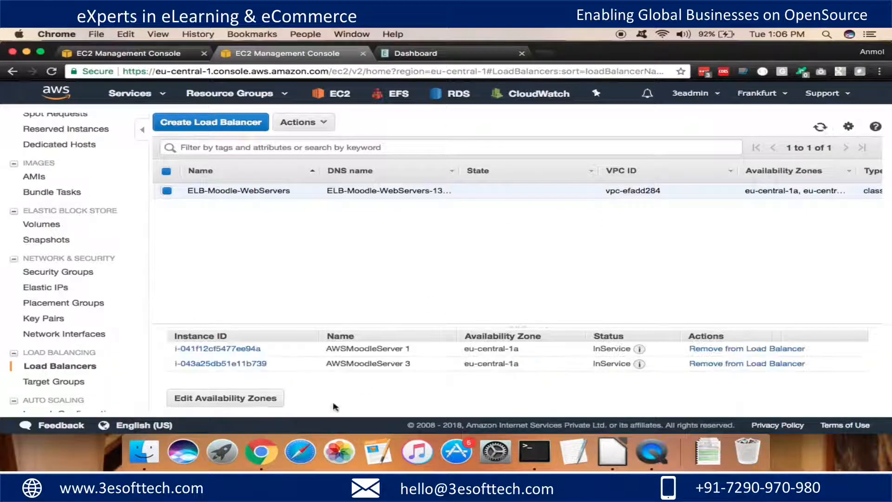
pyautogui.doubleClick(367, 363)
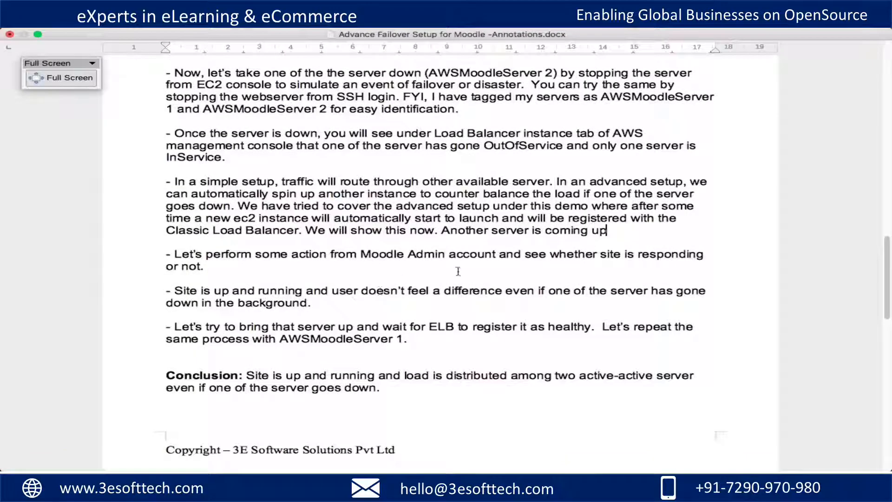
# End 'Another server is coming up' with a full stop and scroll down the annotations.
pyautogui.write('" "')
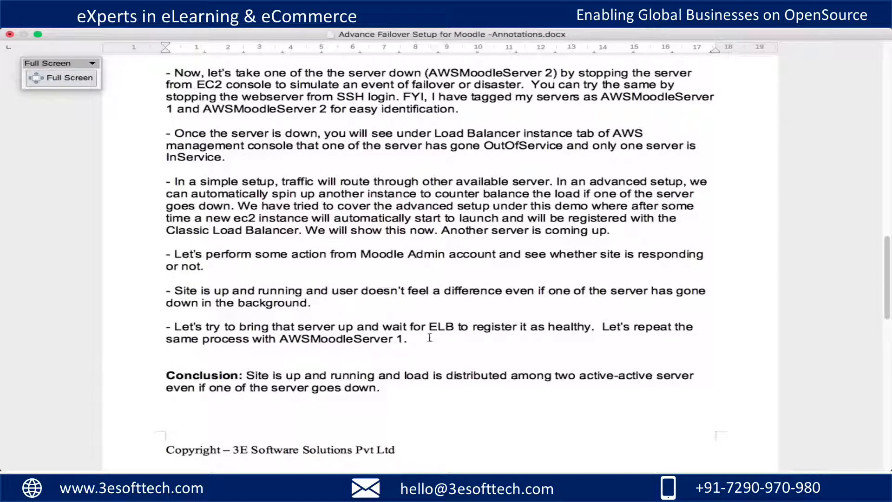
pyautogui.scroll(-3)
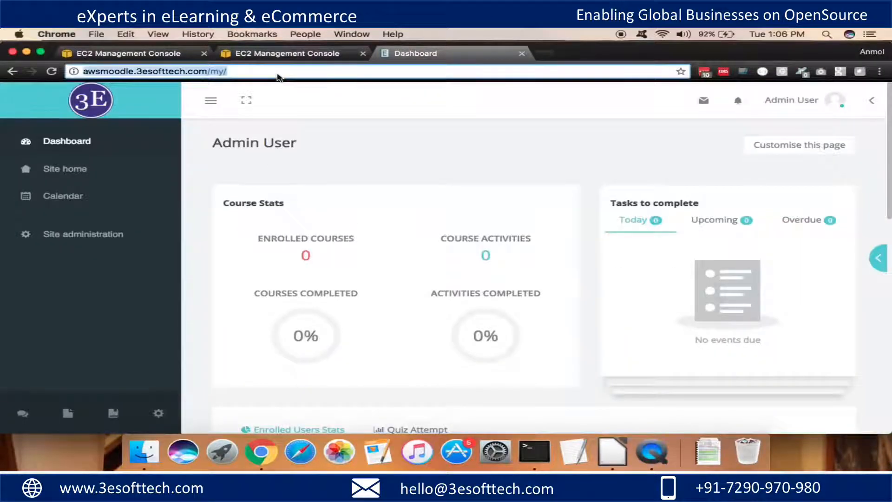
# Load Moodle Site home to confirm Available courses still appear for Admin User.
pyautogui.click(154, 70)
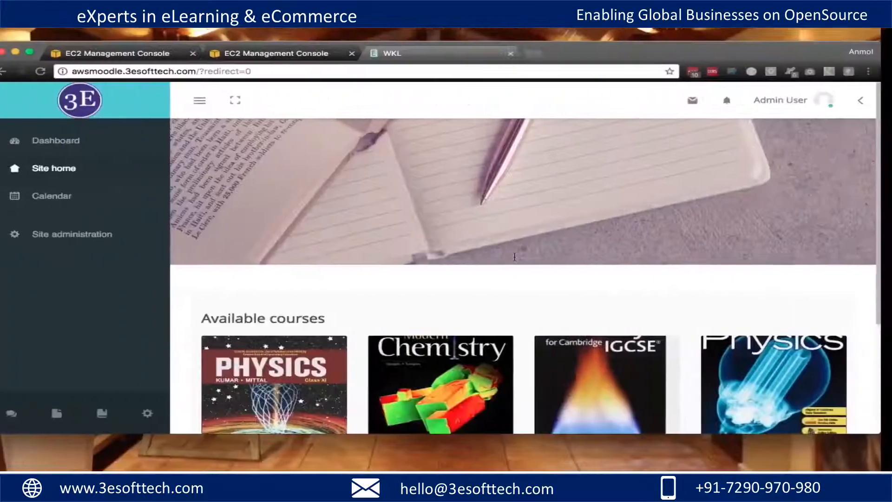
pyautogui.click(283, 53)
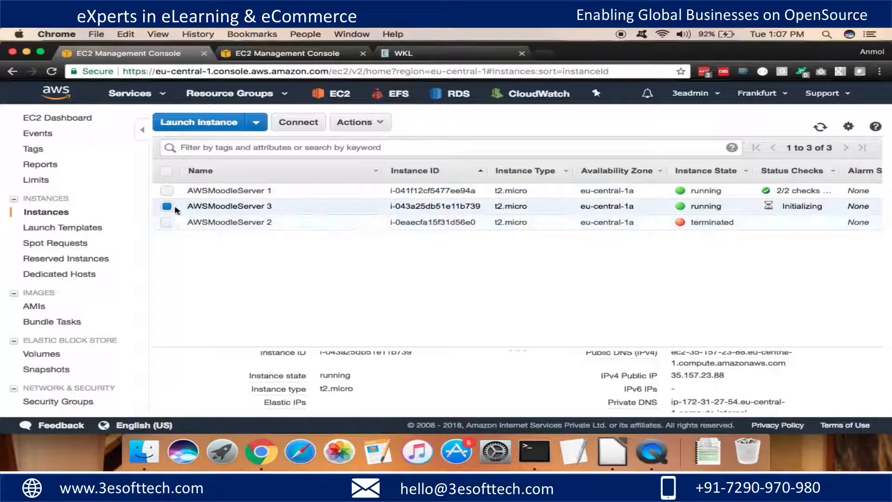
# Stop AWSMoodleServer 1 and confirm the load balancer shows it OutOfService.
pyautogui.click(167, 190)
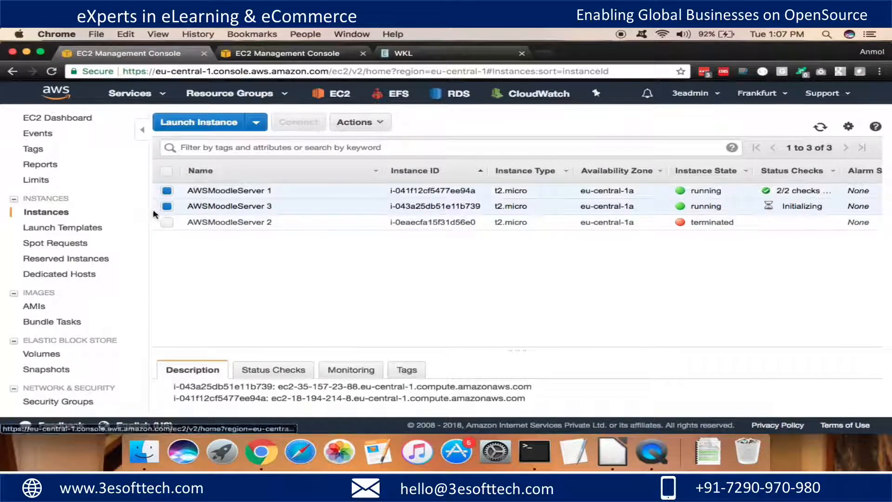
pyautogui.click(360, 122)
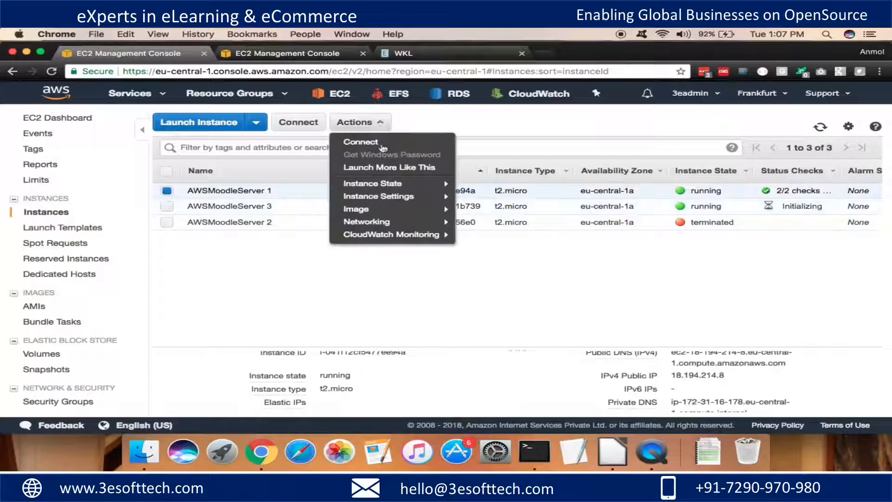
pyautogui.moveTo(373, 183)
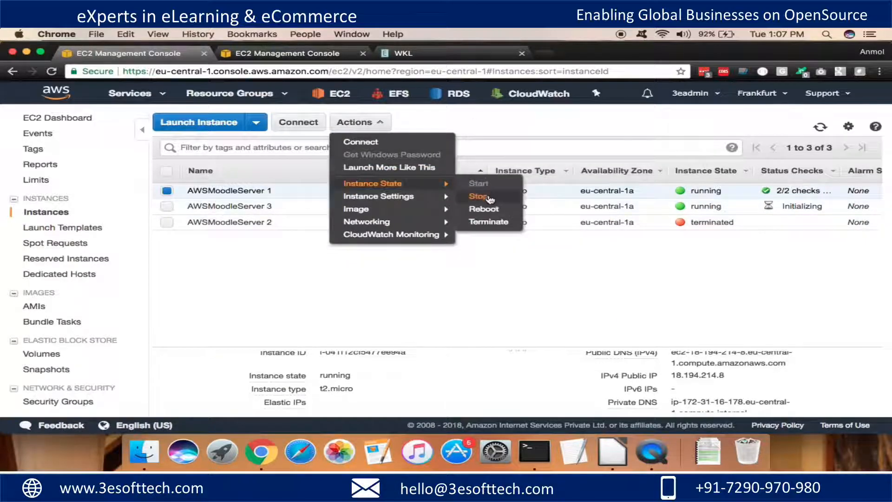
pyautogui.click(479, 195)
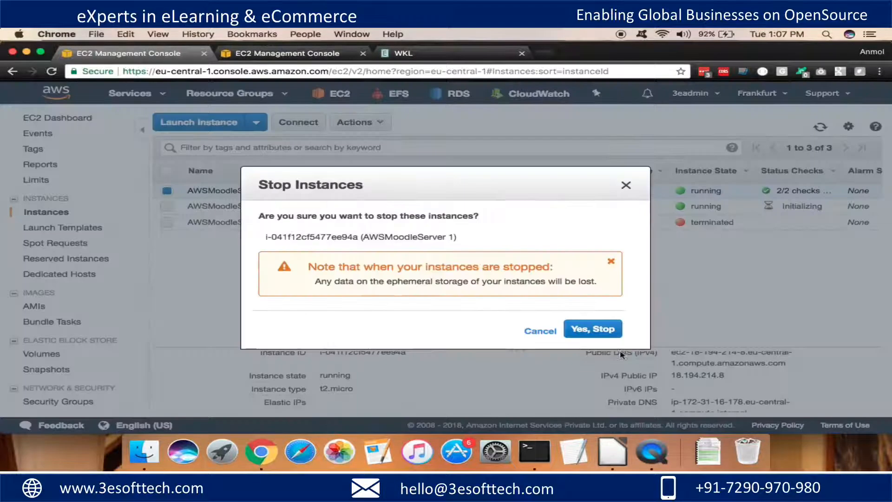
pyautogui.click(593, 329)
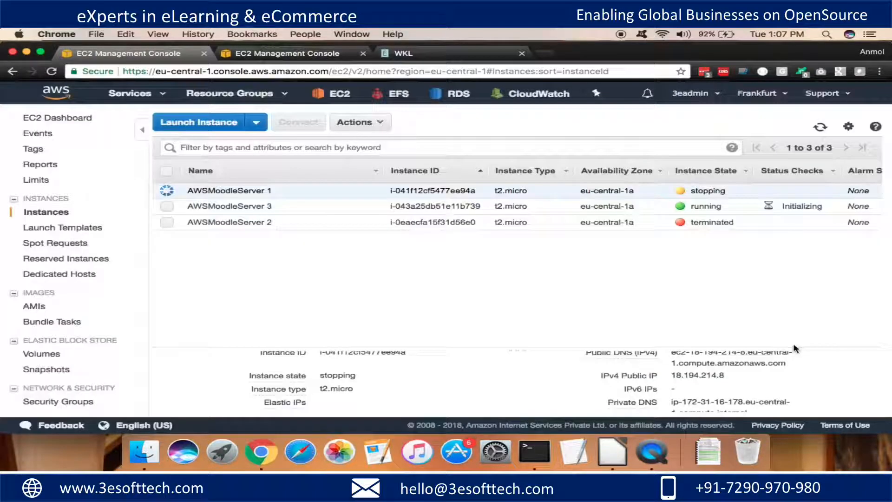
pyautogui.moveTo(684, 265)
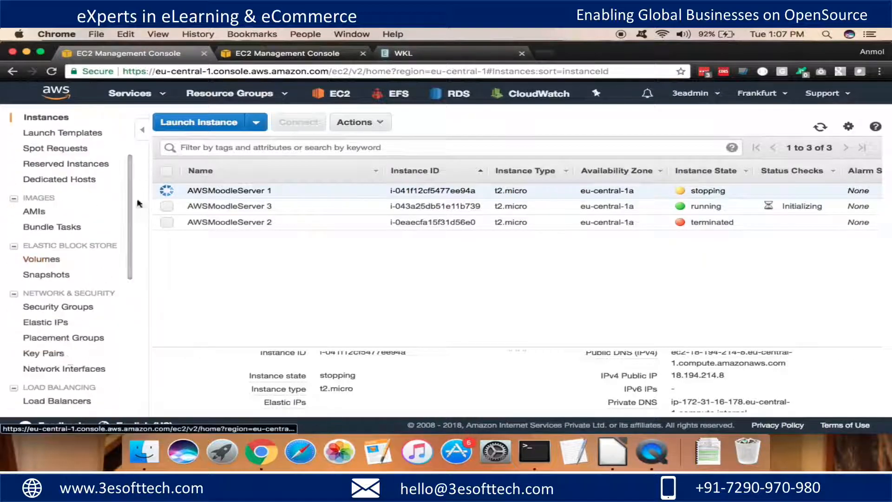
pyautogui.click(60, 366)
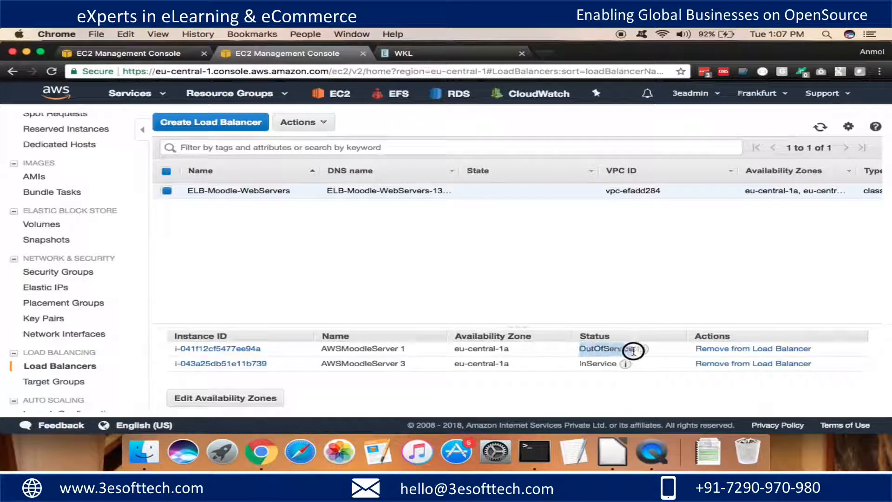
pyautogui.click(401, 53)
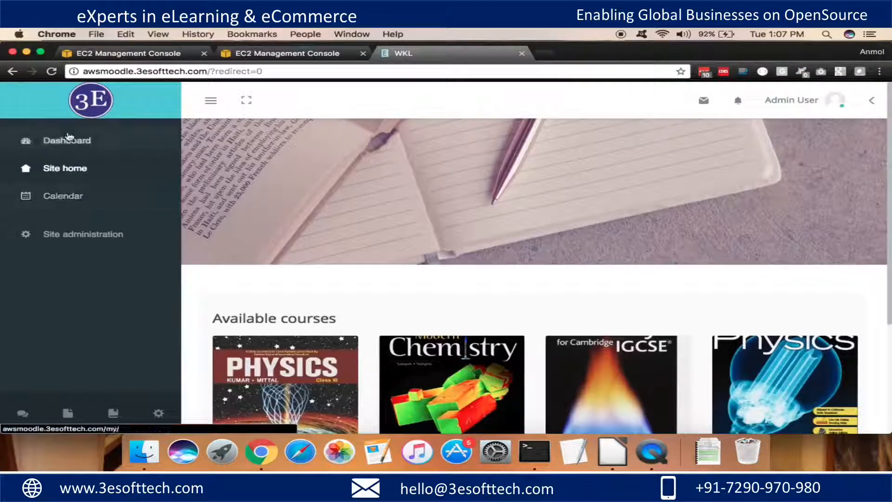
# Open the Moodle Admin User dashboard, then highlight the conclusion sentence on active-active servers in Word.
pyautogui.click(66, 140)
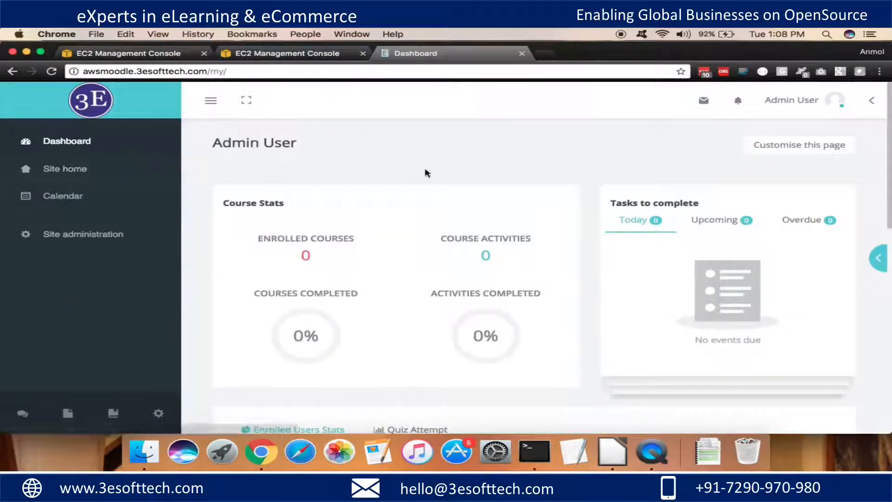
pyautogui.click(65, 168)
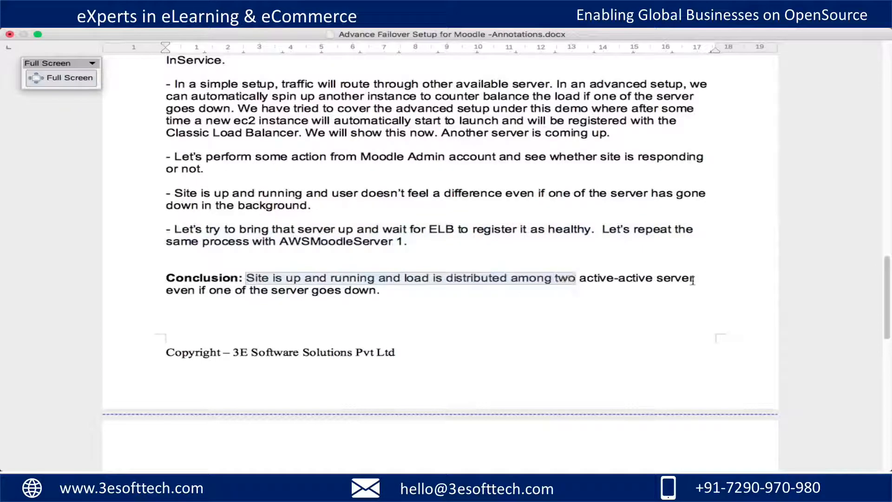
pyautogui.moveTo(575, 277); pyautogui.dragTo(383, 290)
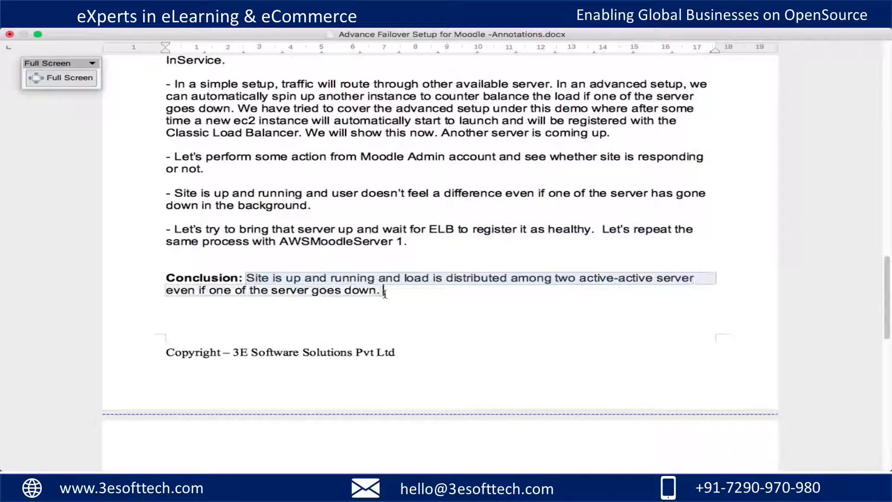